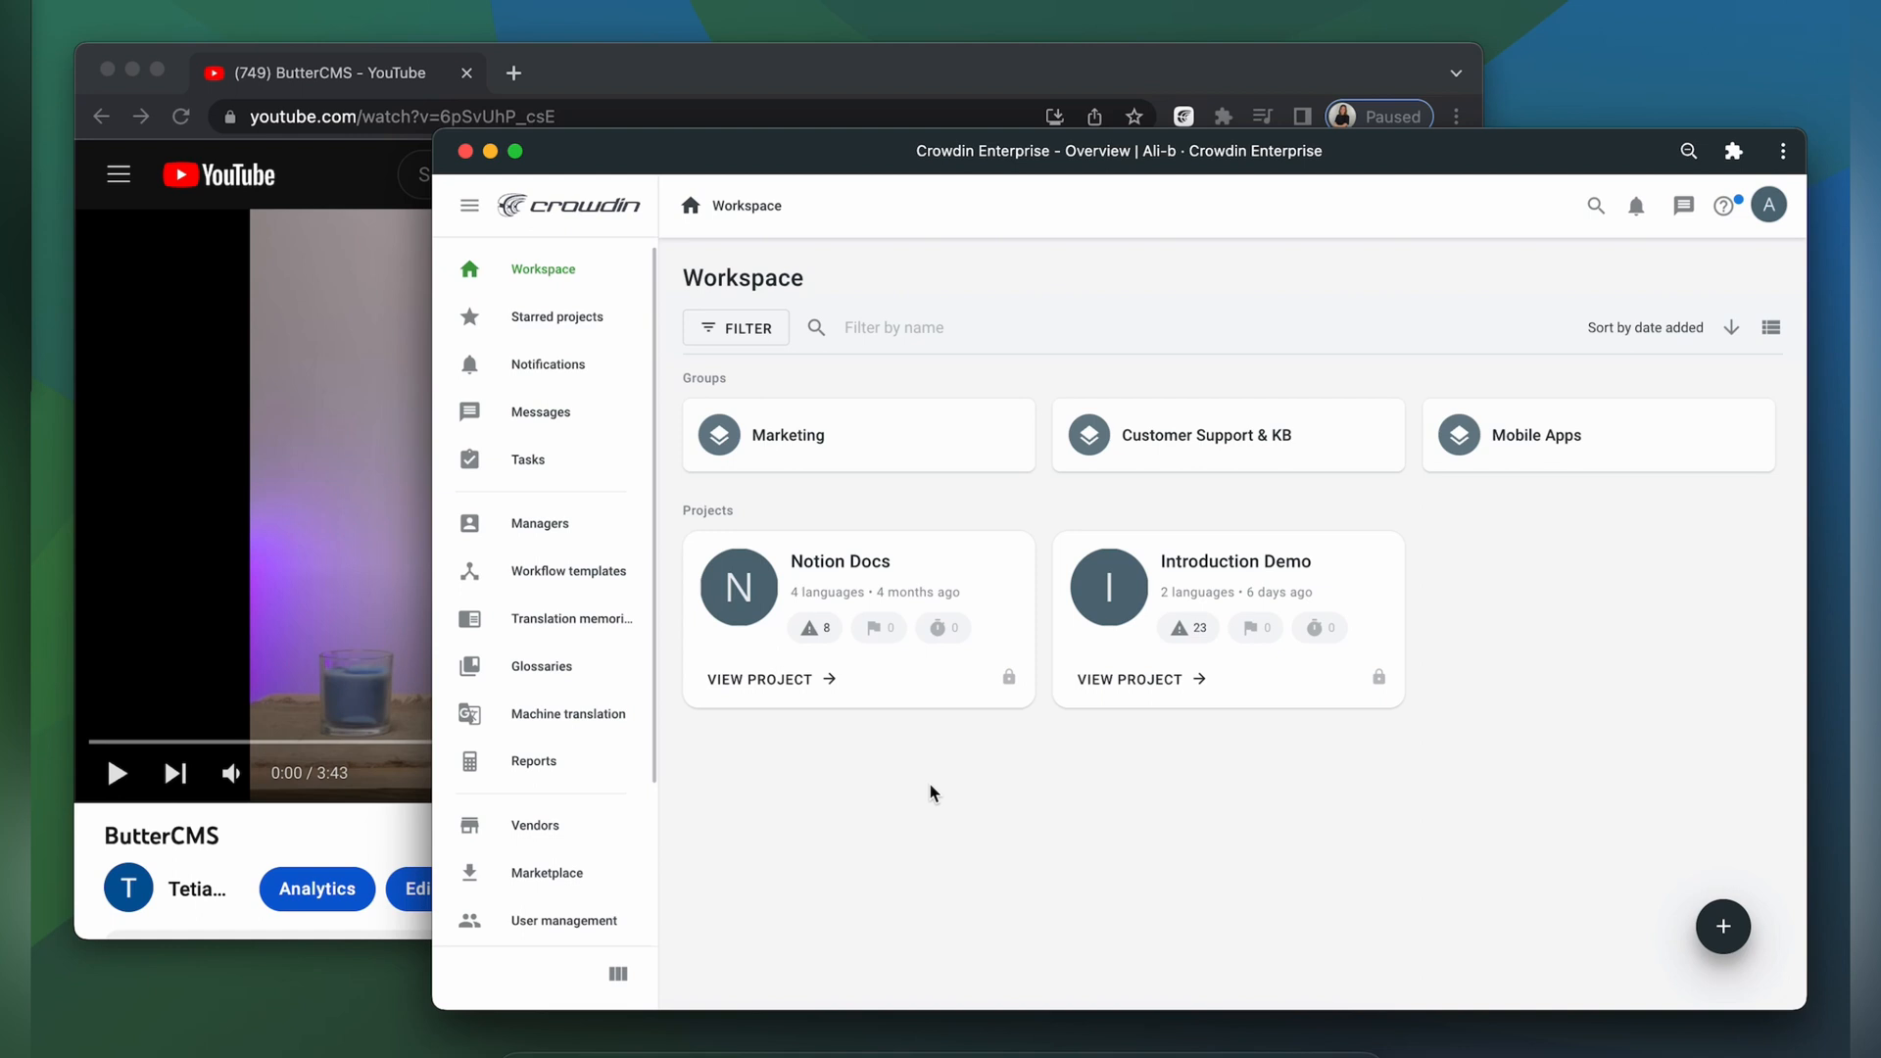
pyautogui.moveTo(1459, 509)
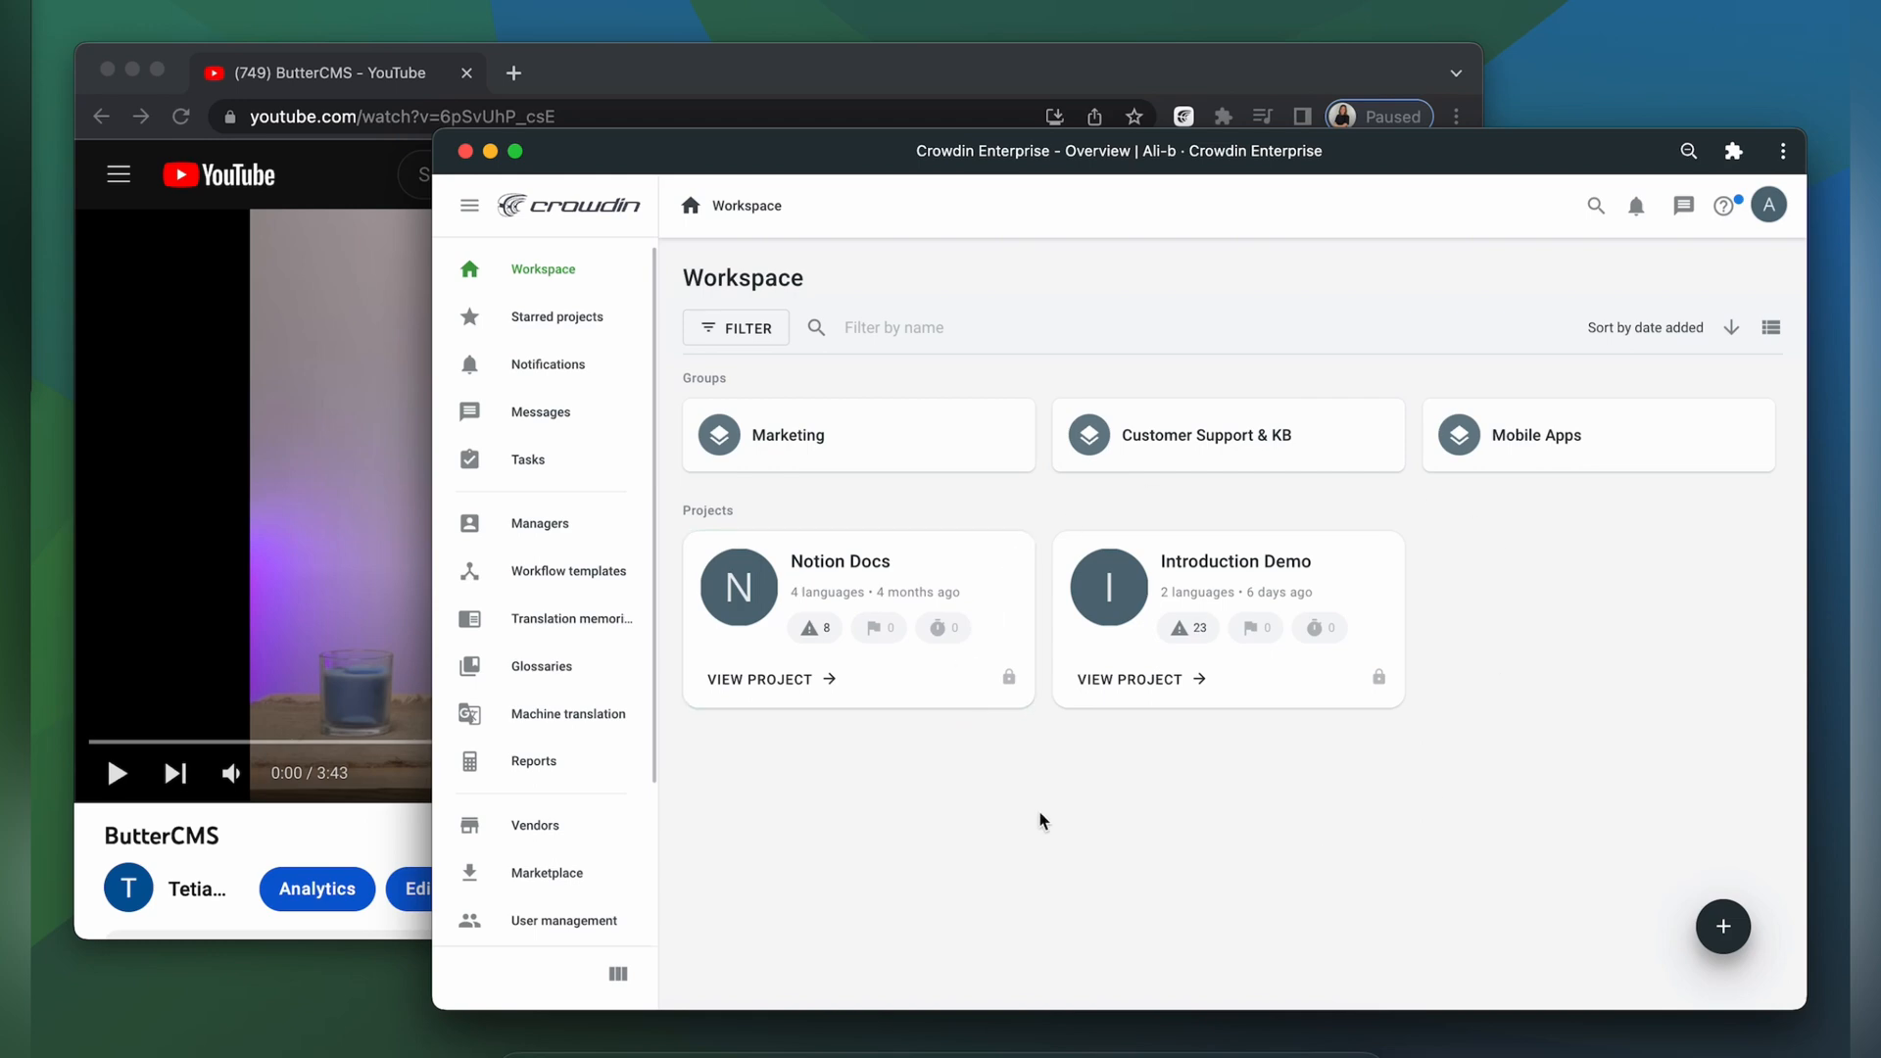
# - Search the Marketplace for 'yout' and install the YouTube app
pyautogui.click(549, 872)
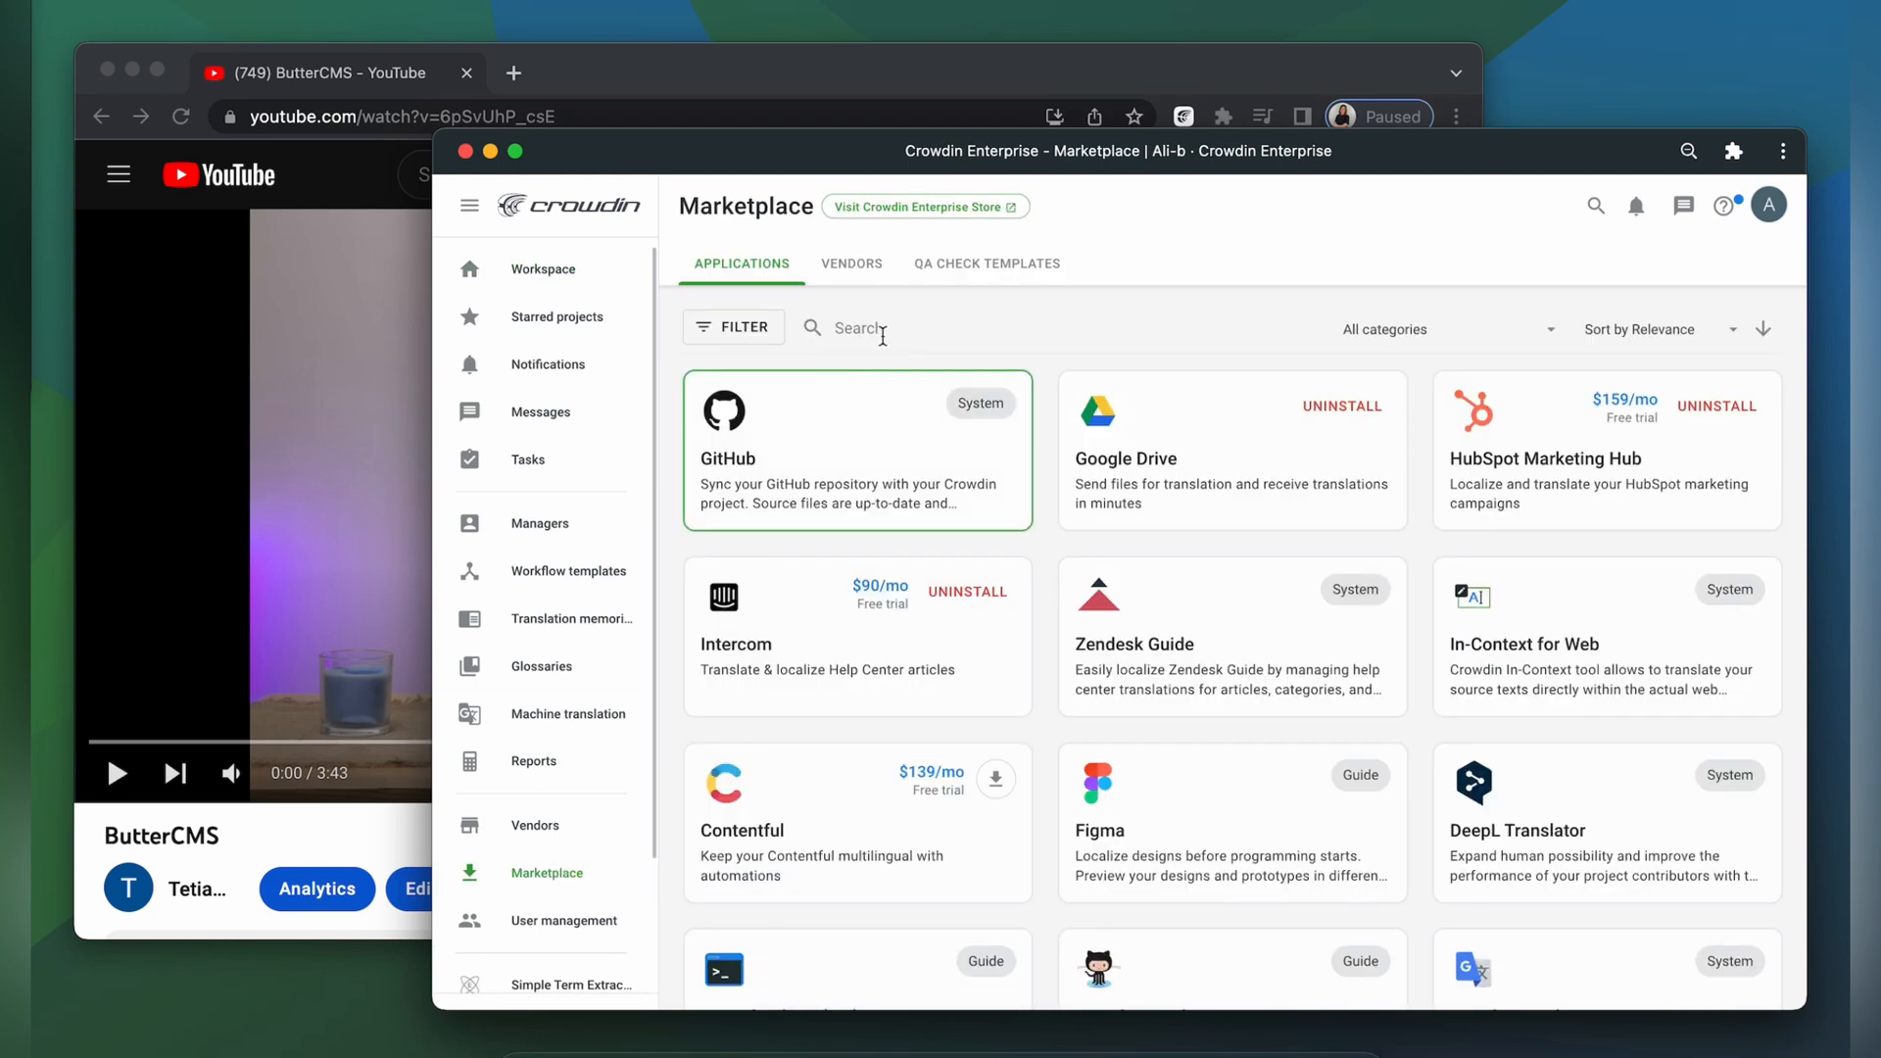
pyautogui.write('yout')
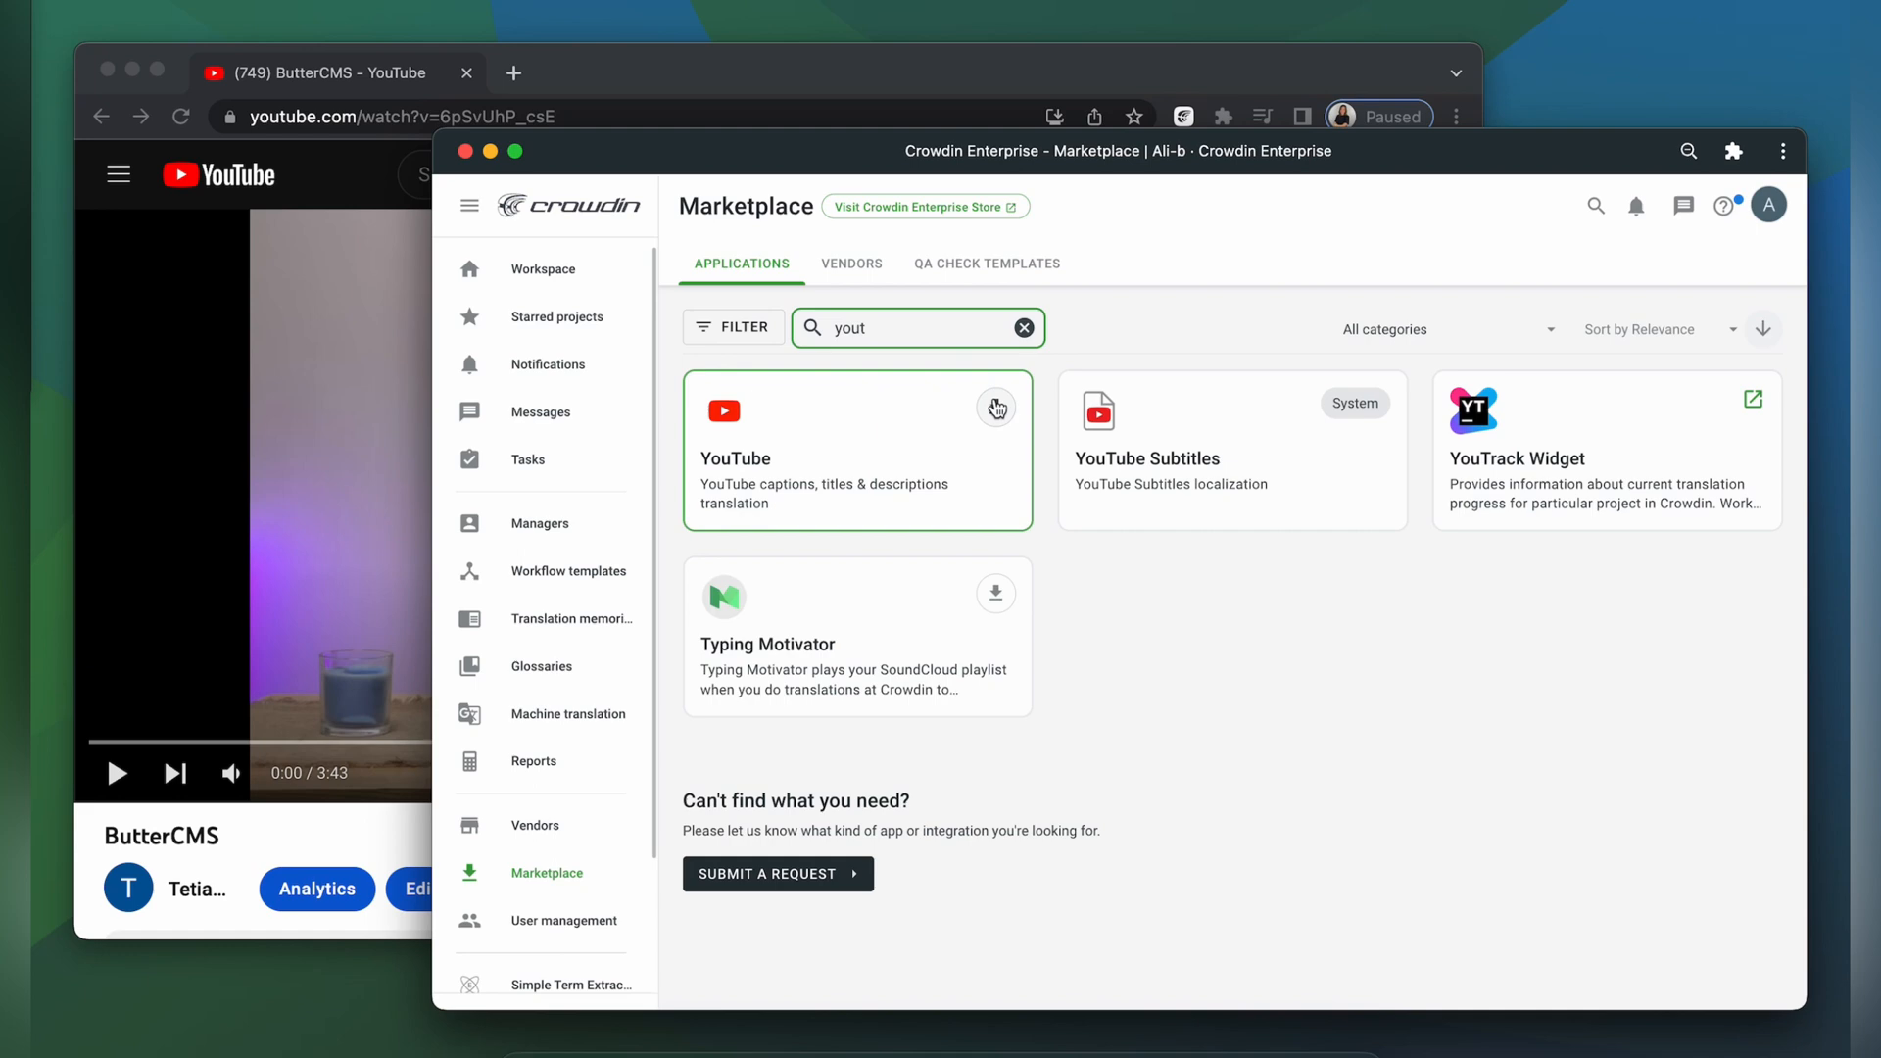
pyautogui.click(542, 269)
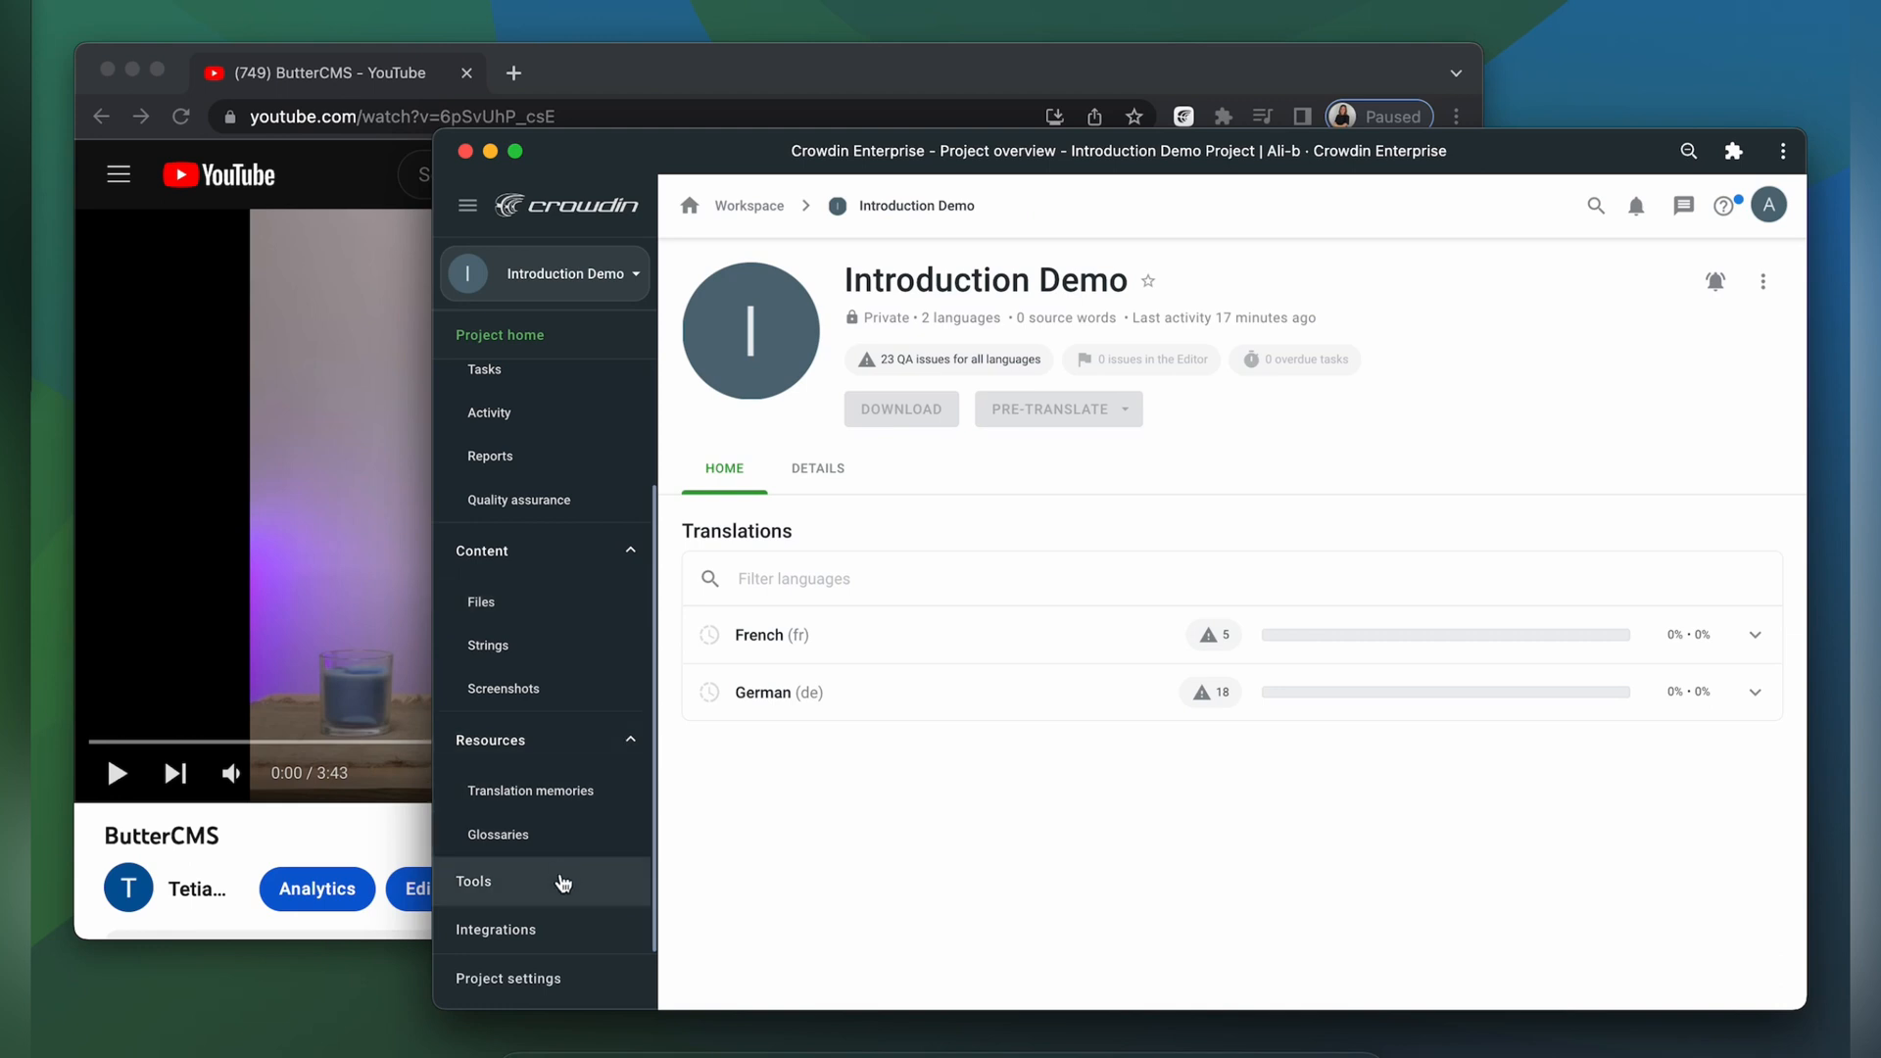
# - Open the Introduction Demo project's YouTube integration and begin the Log in with YouTube sign-in
pyautogui.click(494, 930)
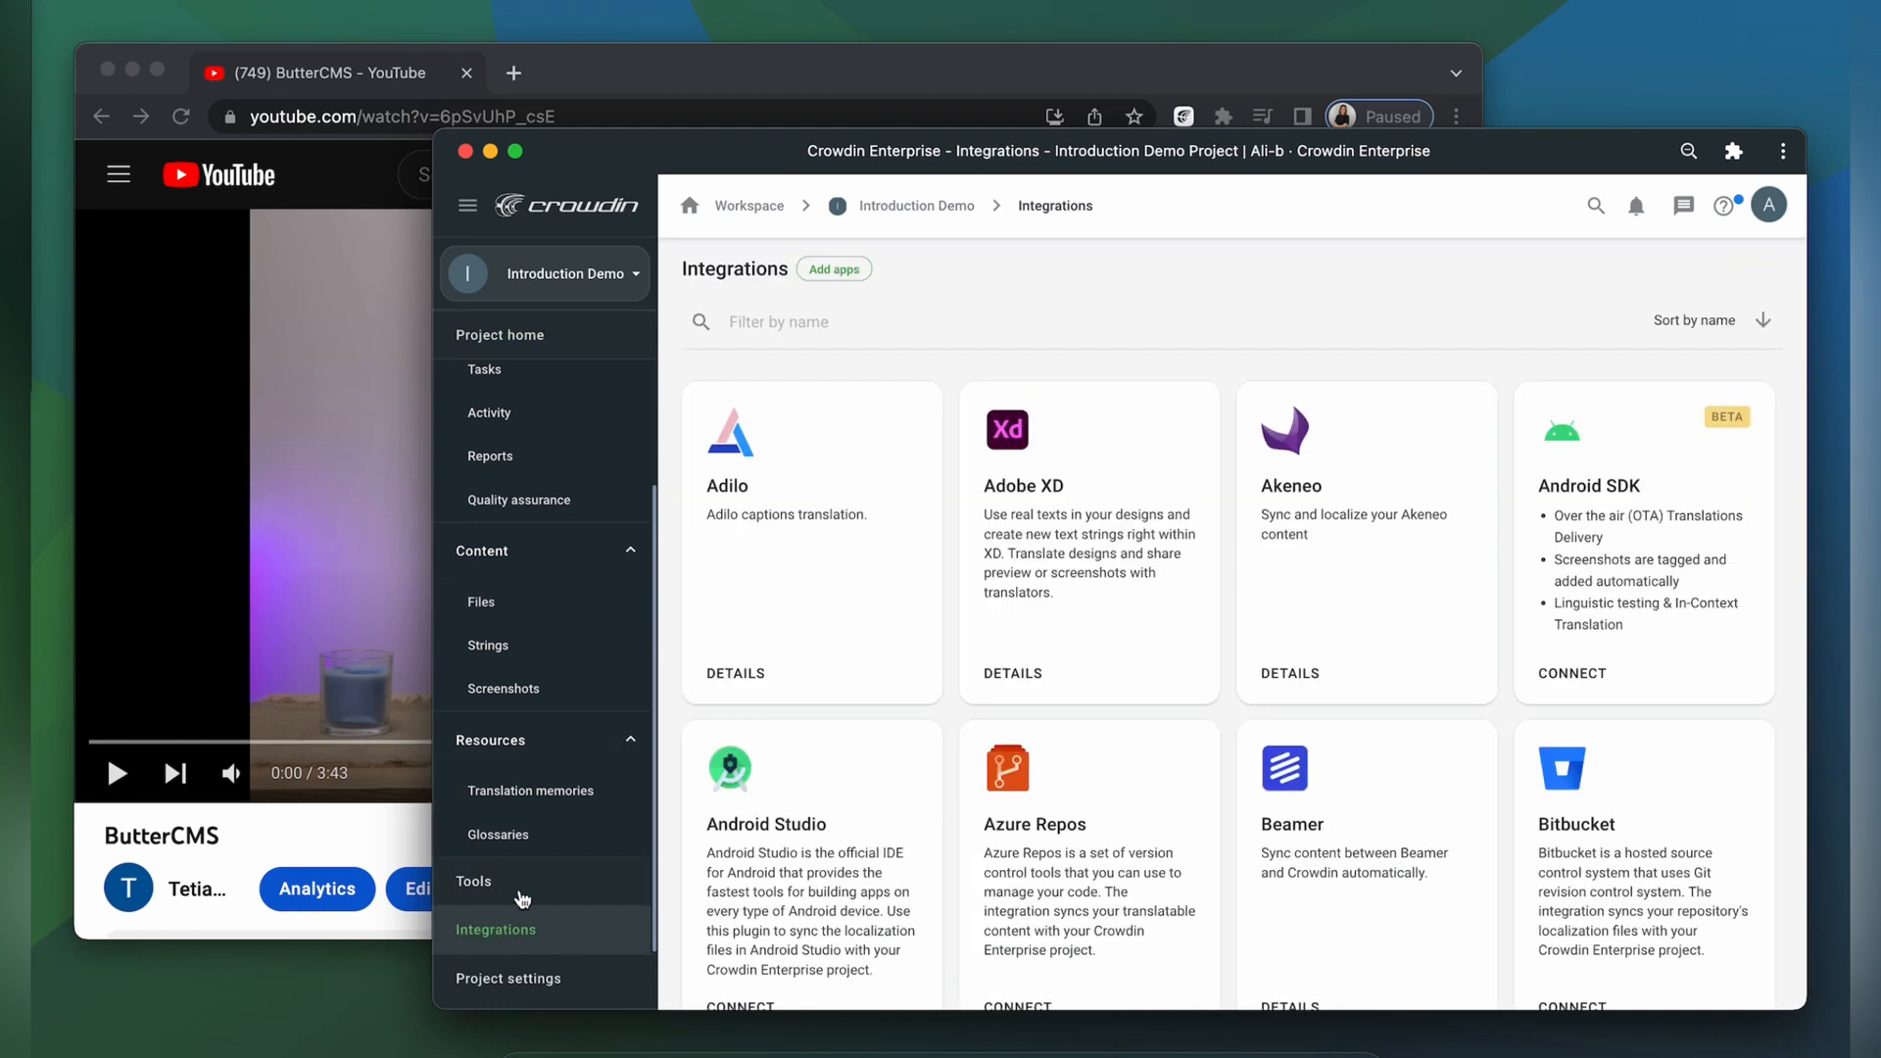
pyautogui.write('yout')
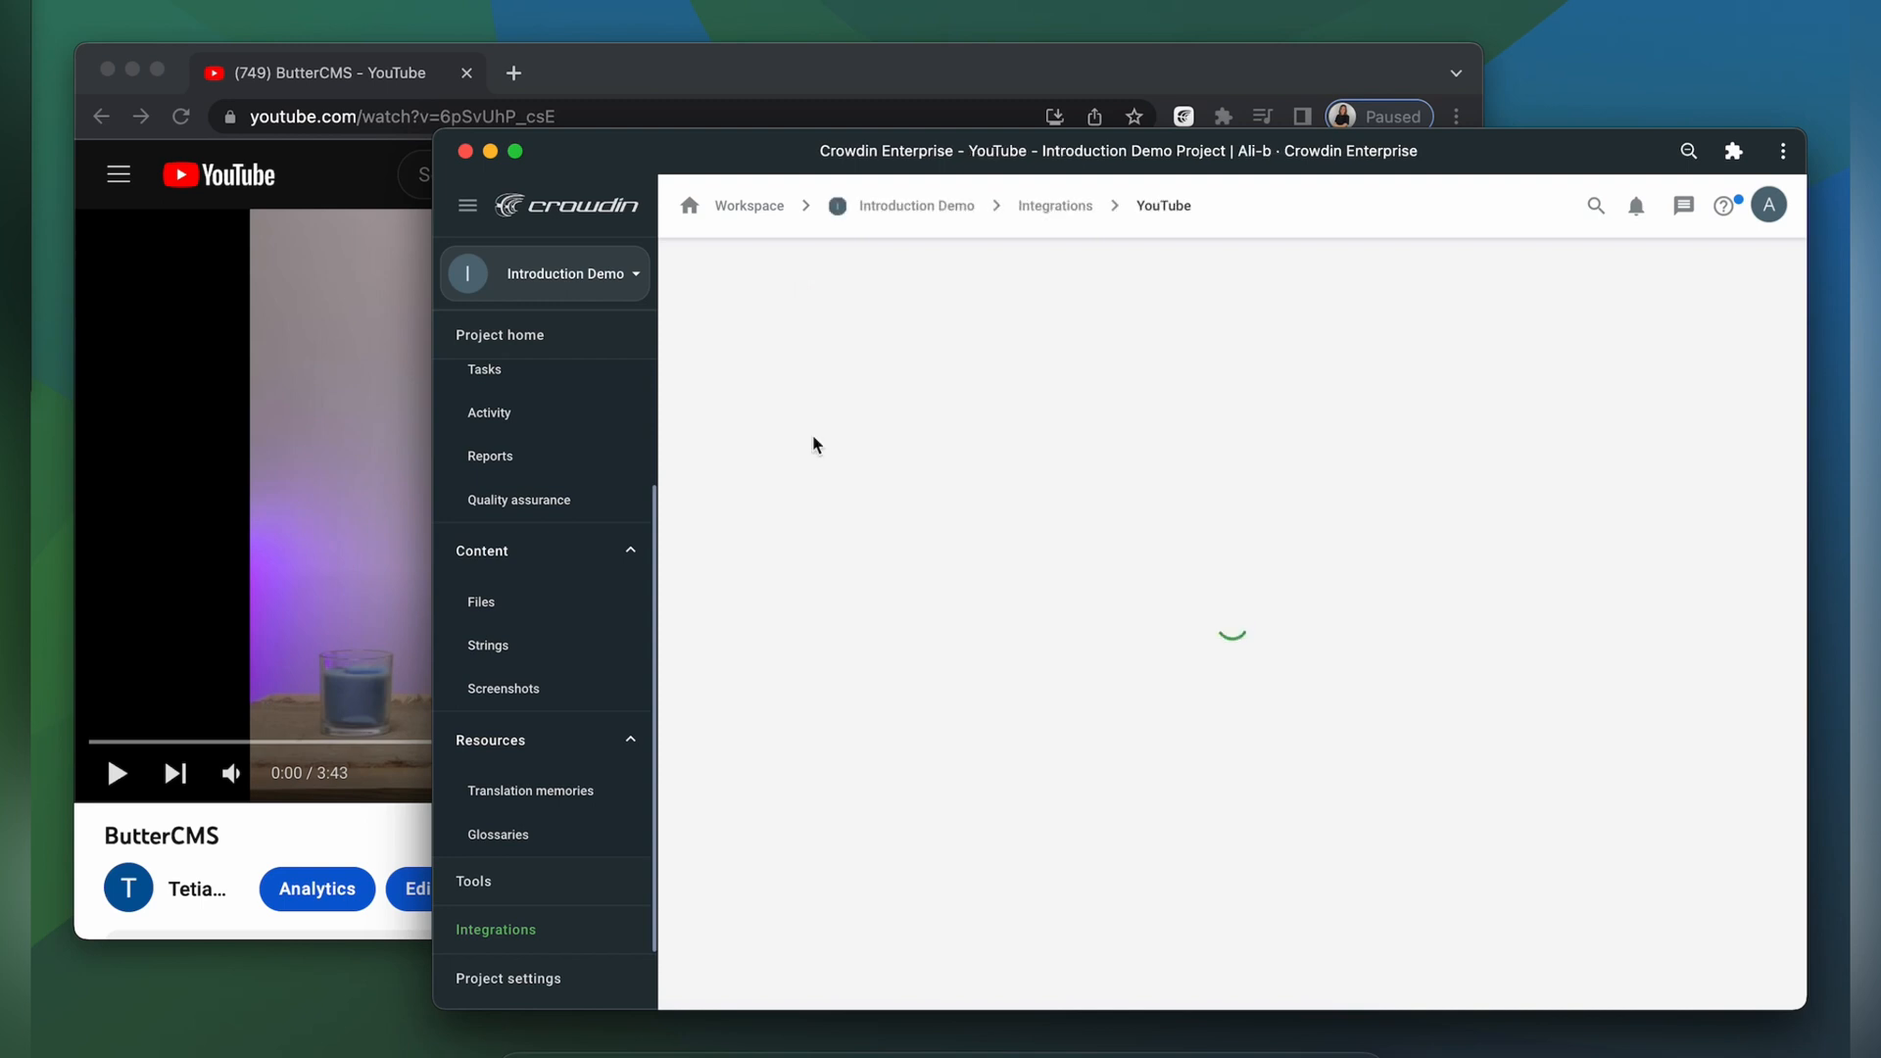
pyautogui.click(1231, 670)
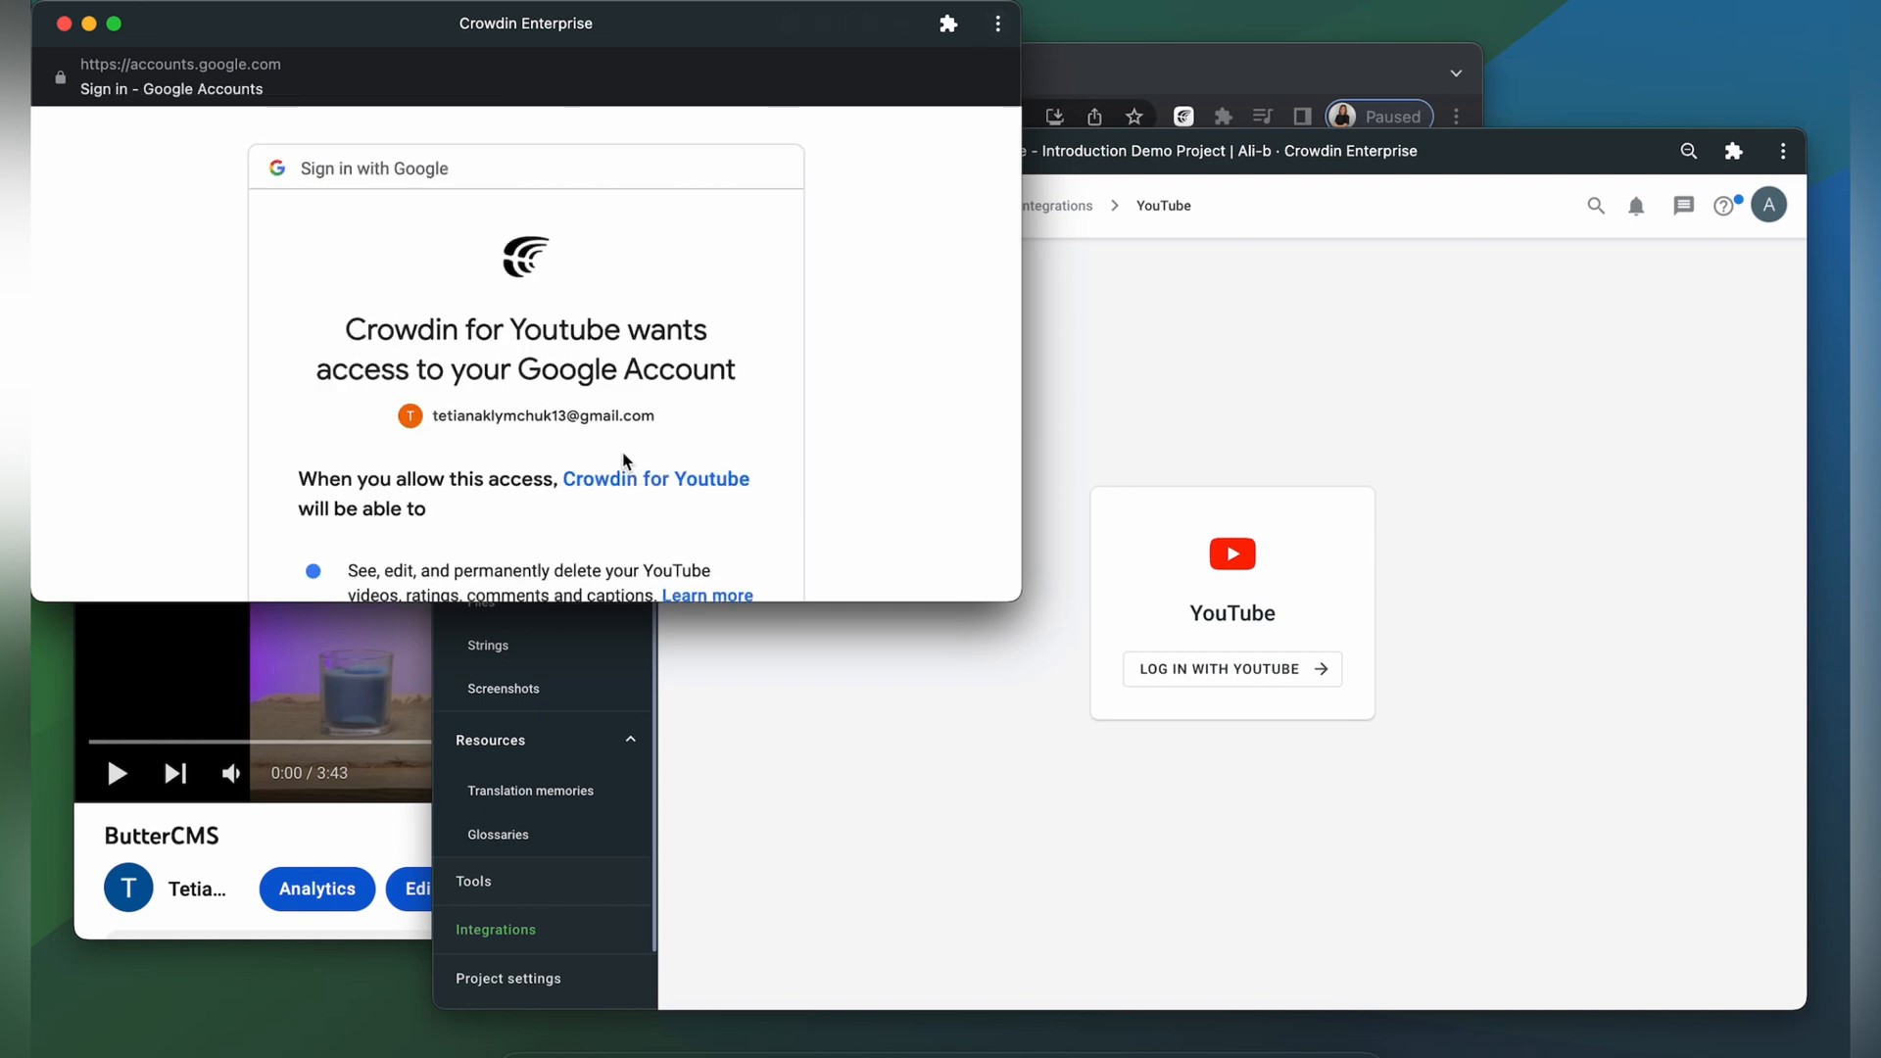
# - Approve Crowdin for Youtube's access on the Google consent page
pyautogui.scroll(-3)
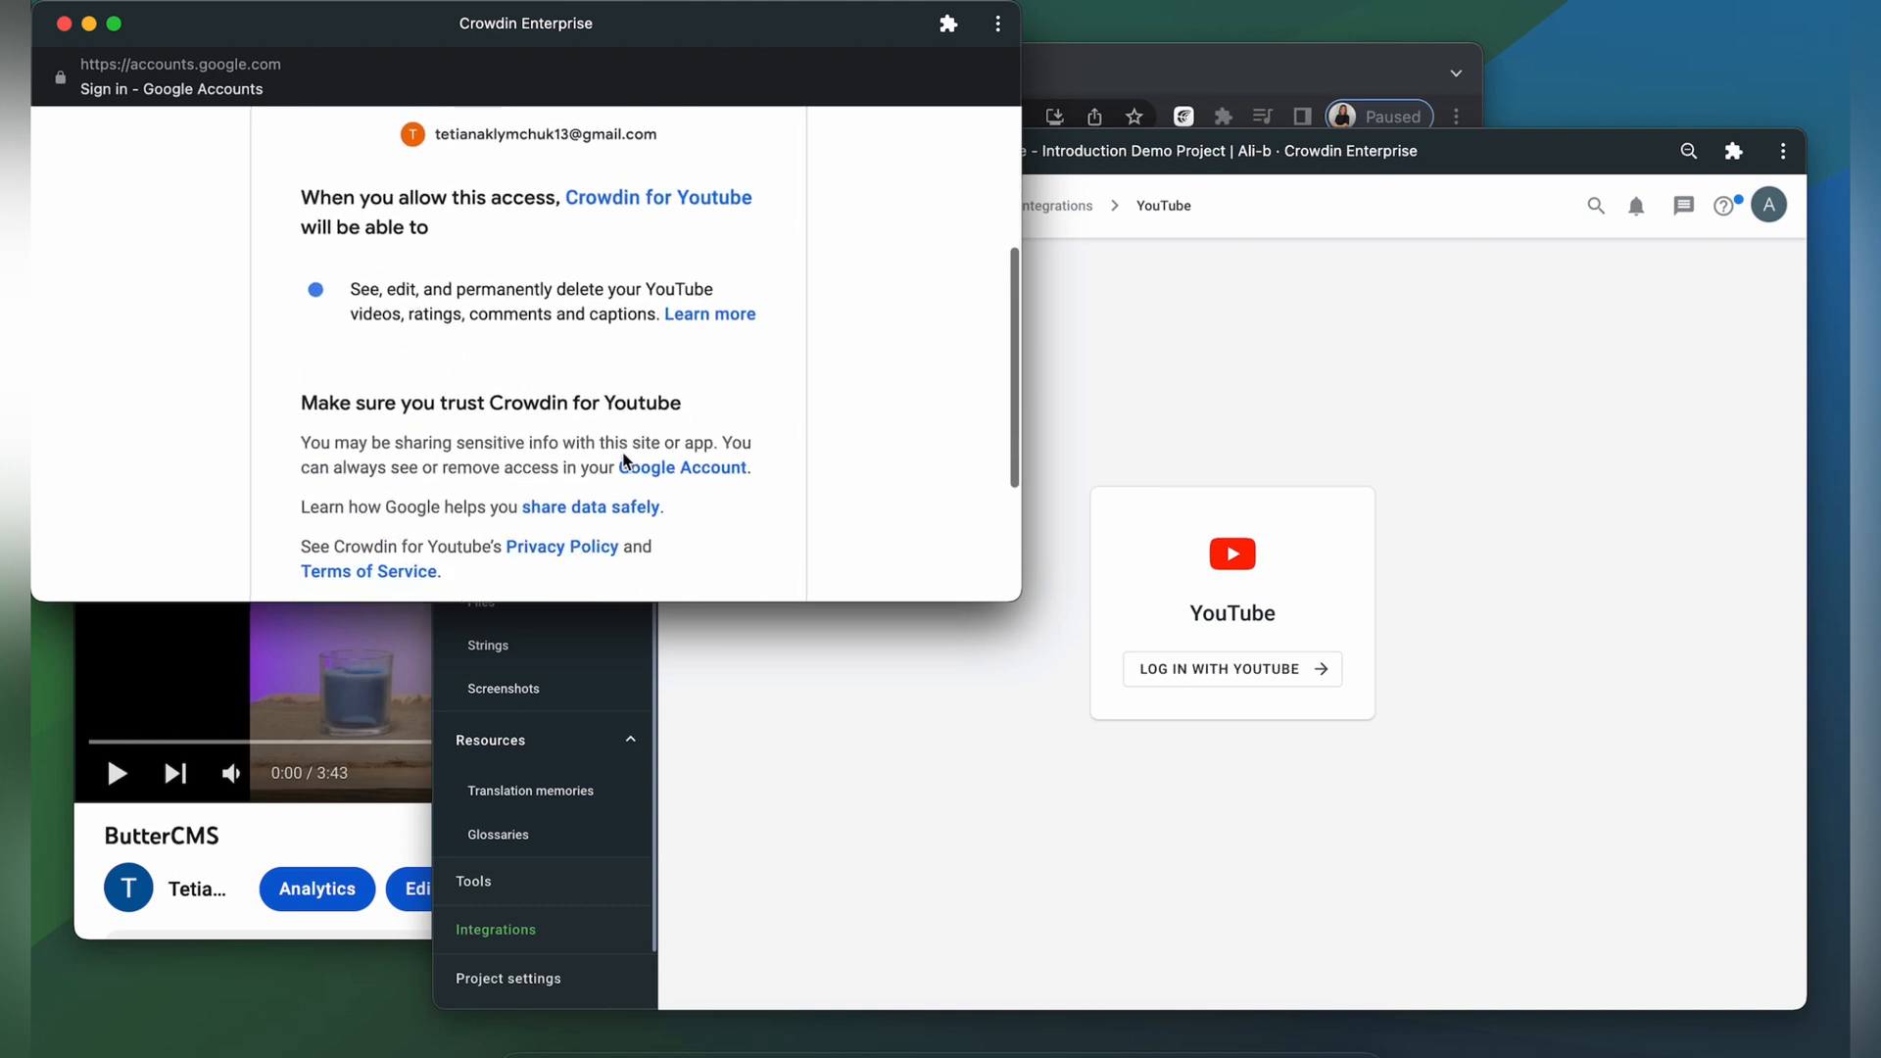
pyautogui.scroll(-3)
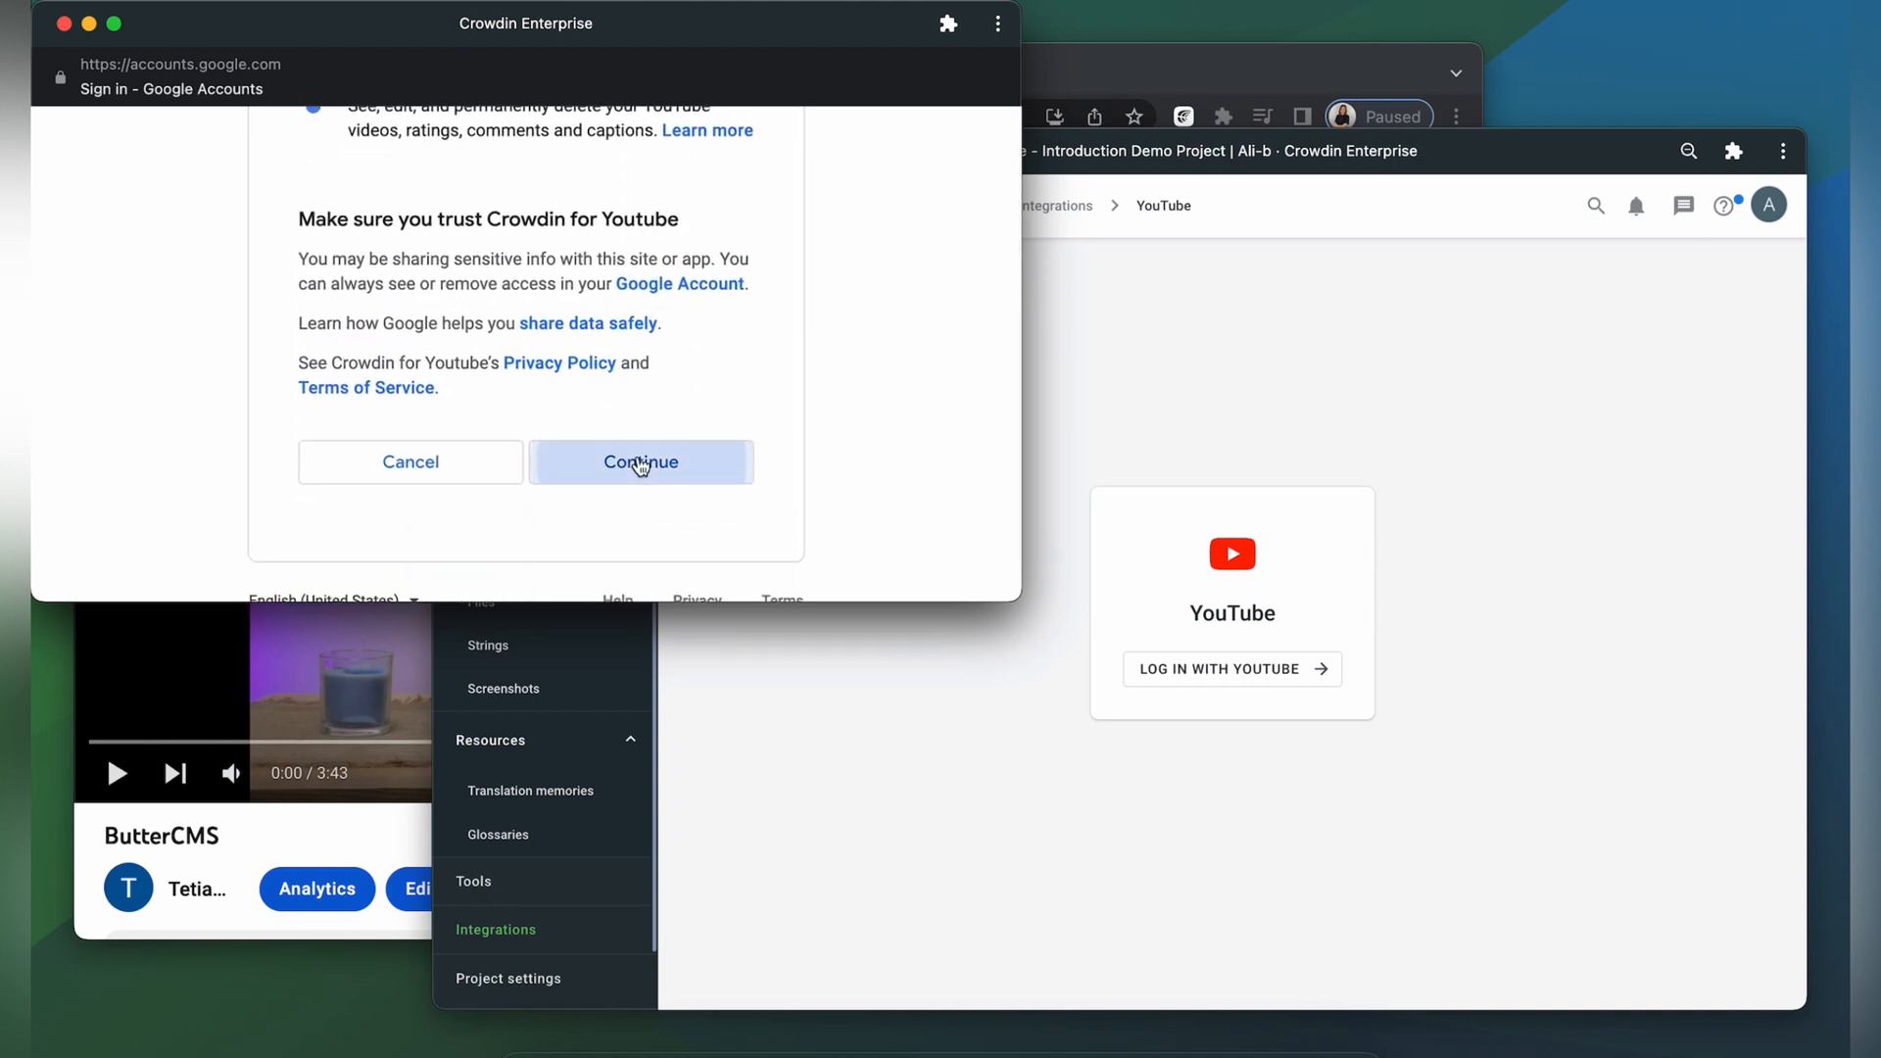
pyautogui.click(640, 461)
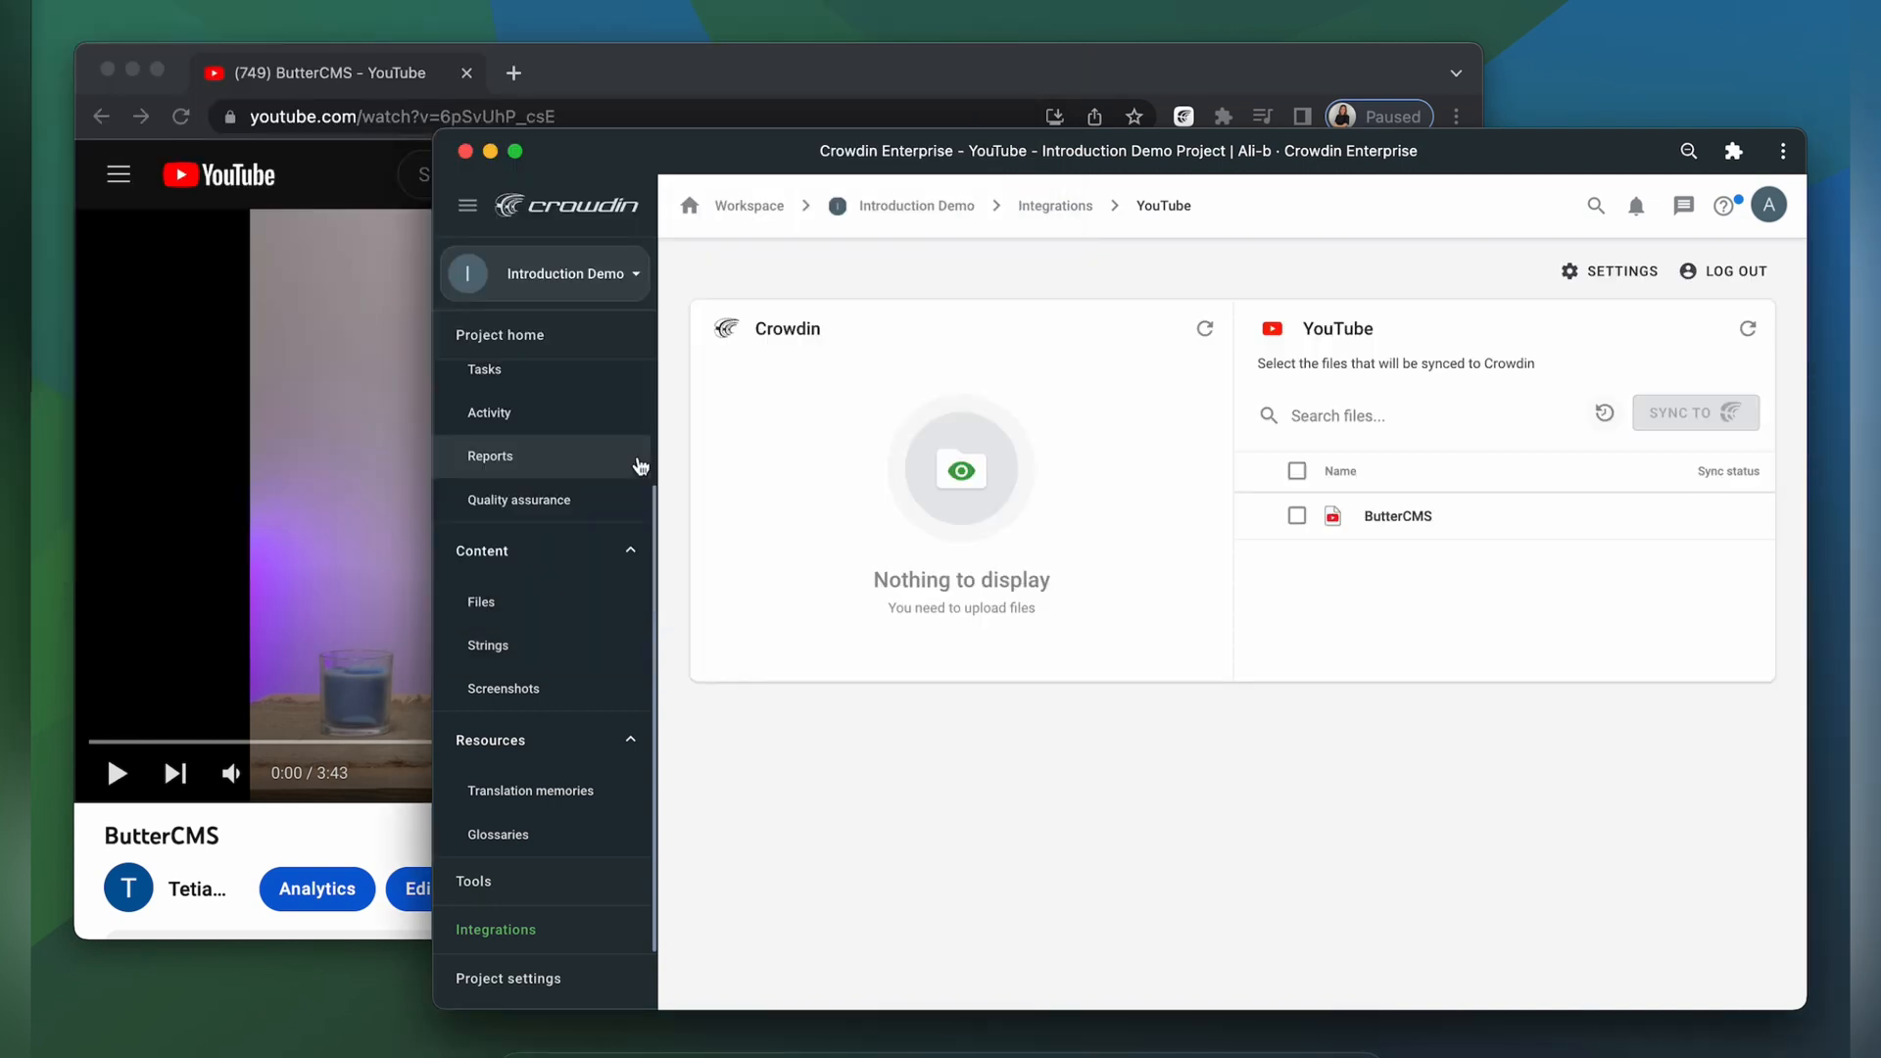
pyautogui.moveTo(1710, 598)
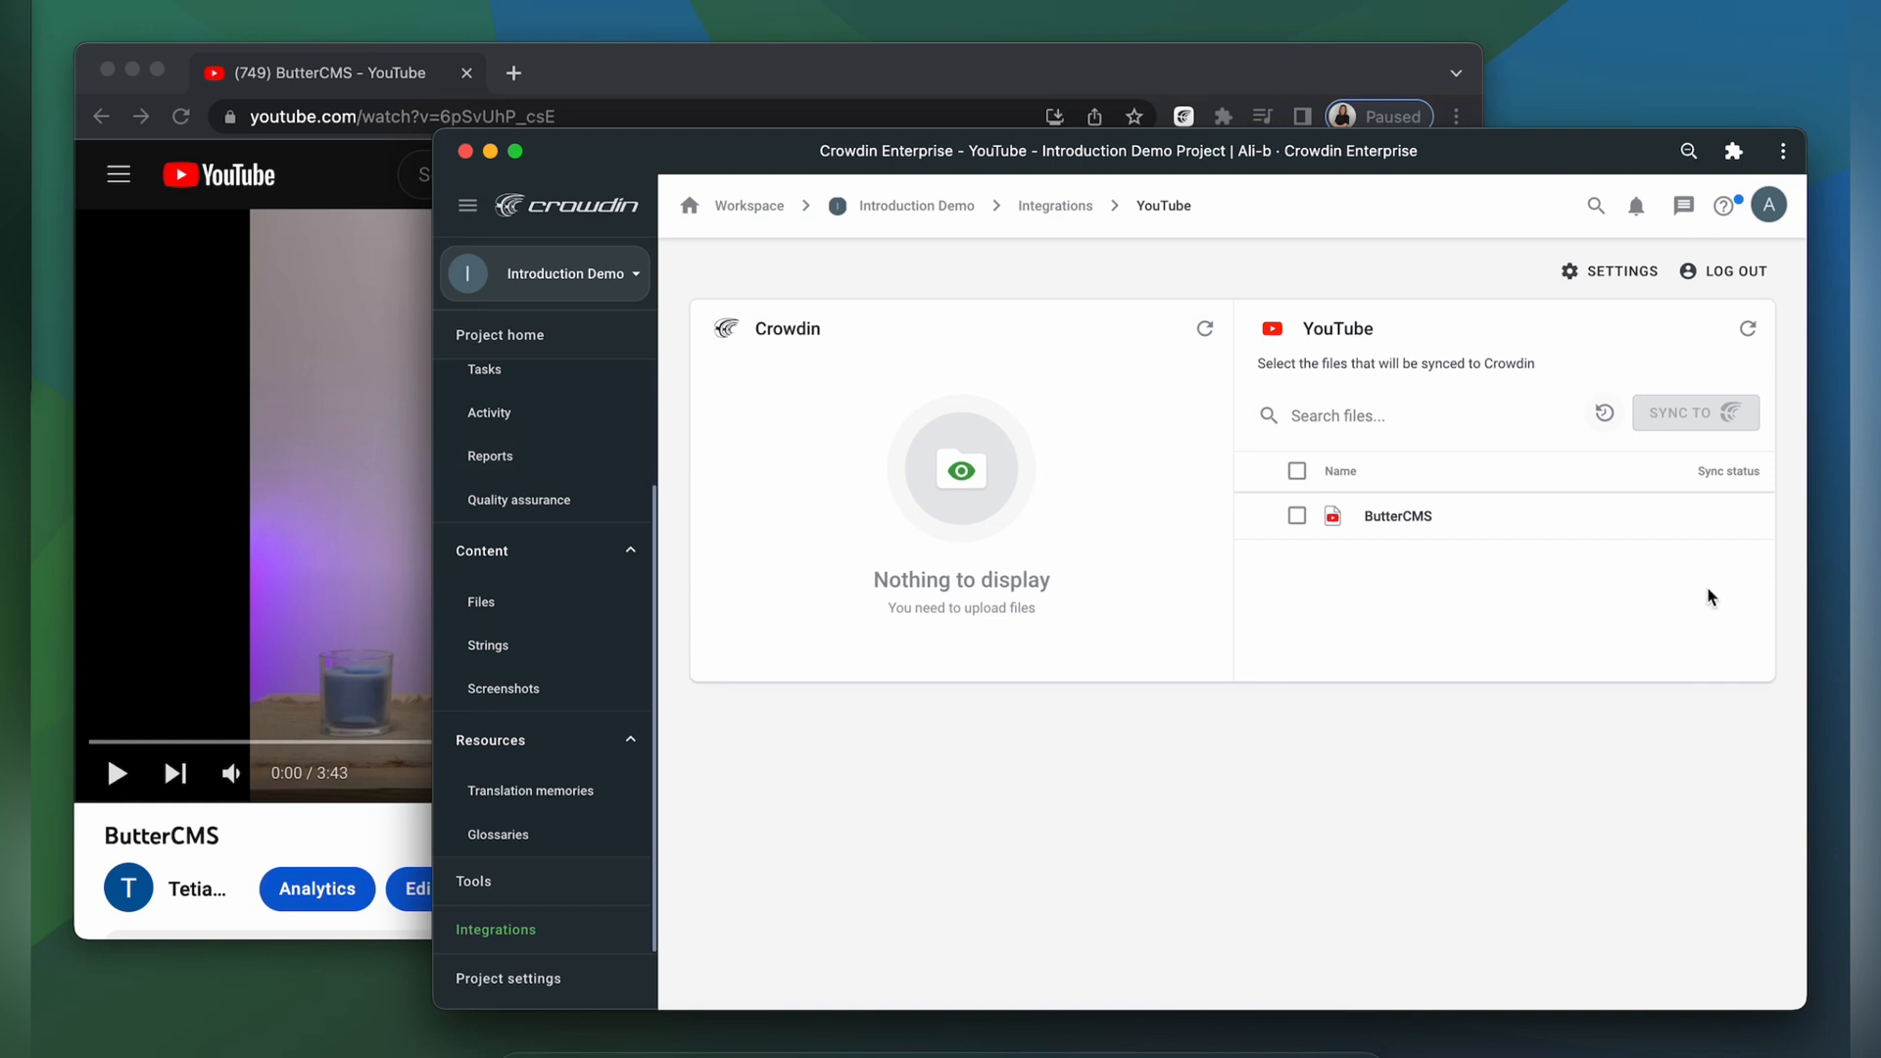
pyautogui.moveTo(1439, 641)
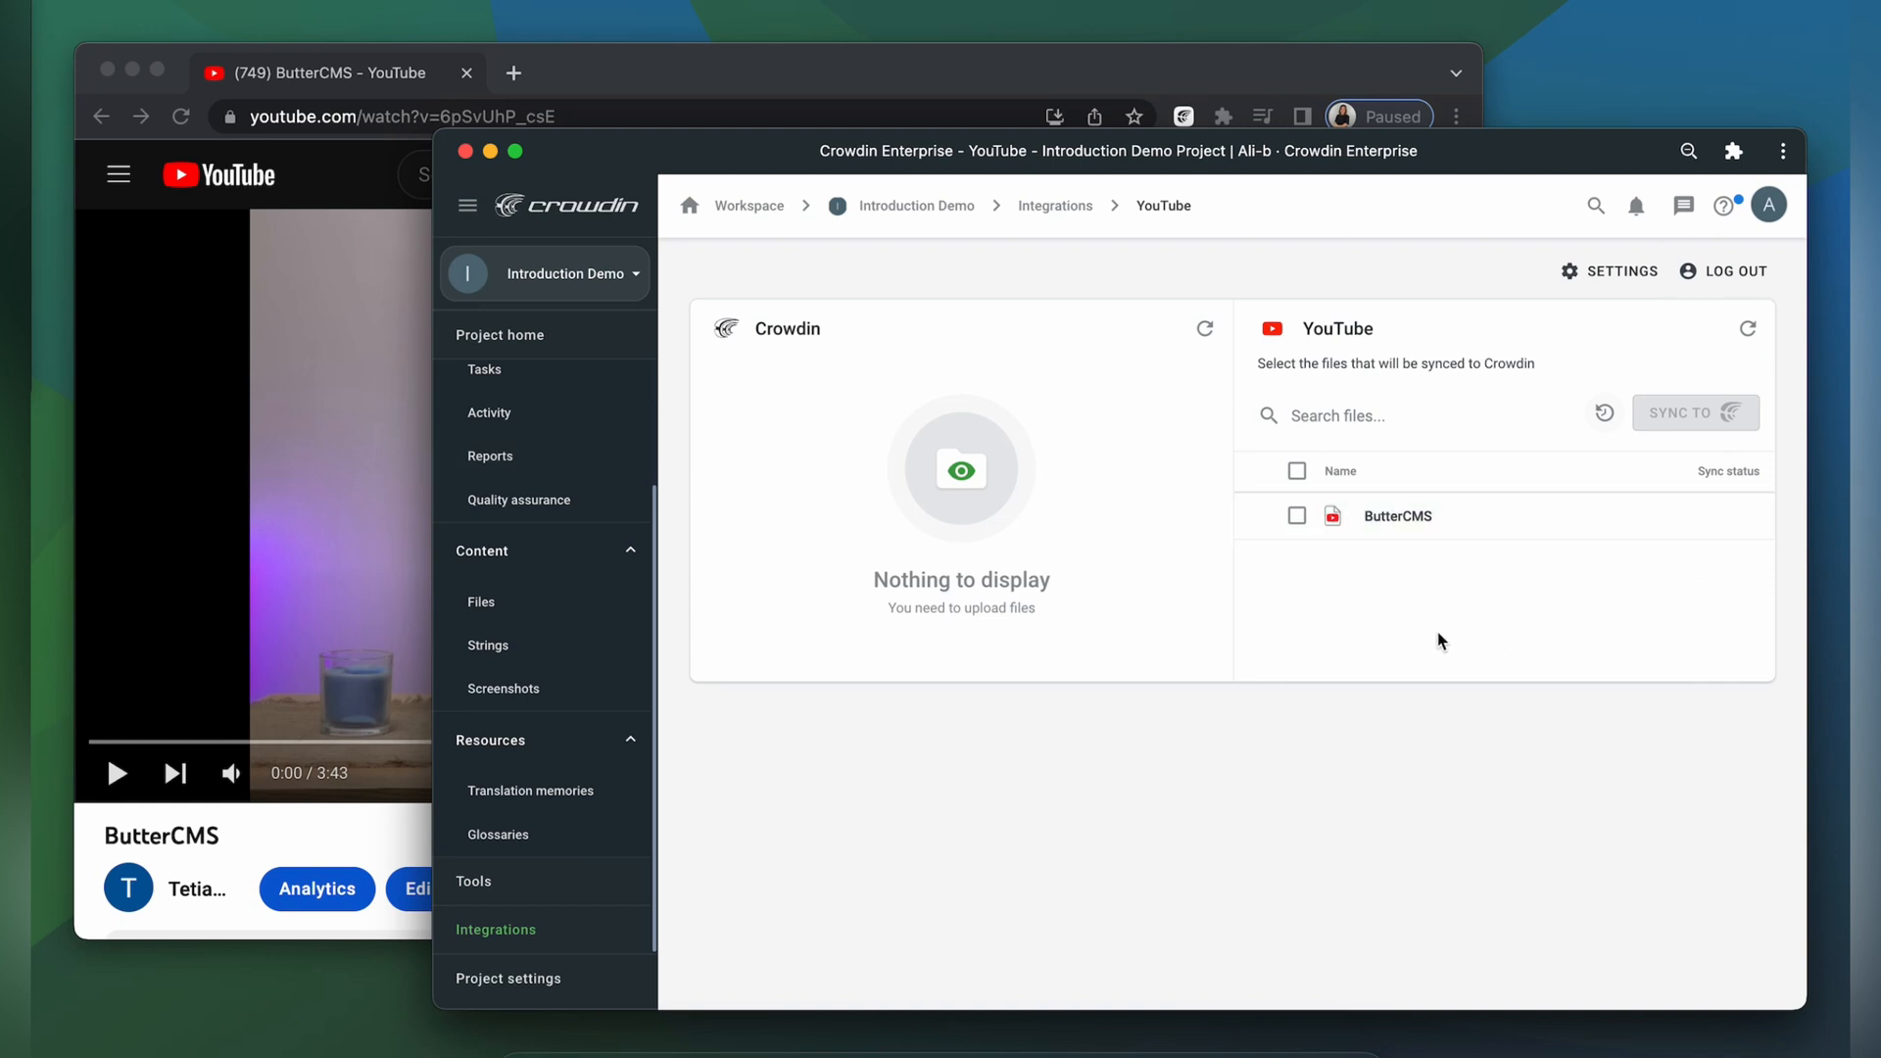
pyautogui.moveTo(671, 577)
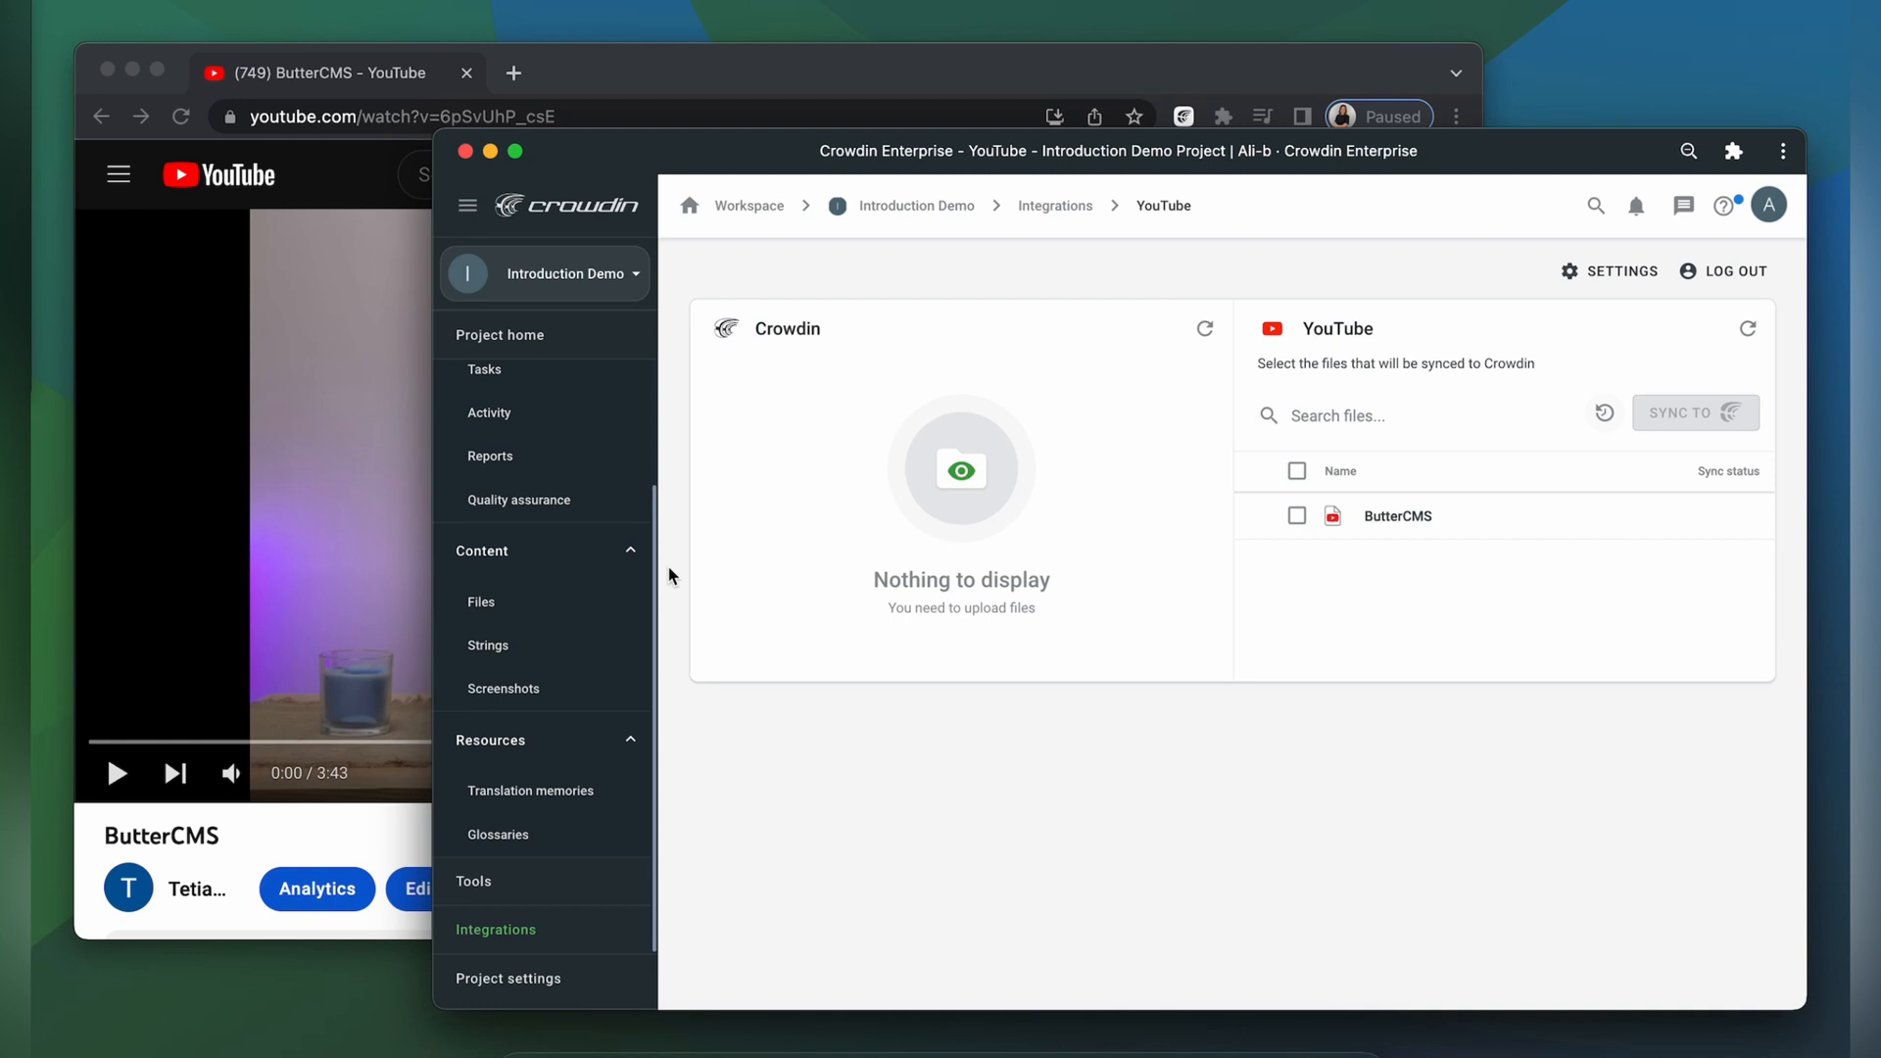
pyautogui.moveTo(936, 714)
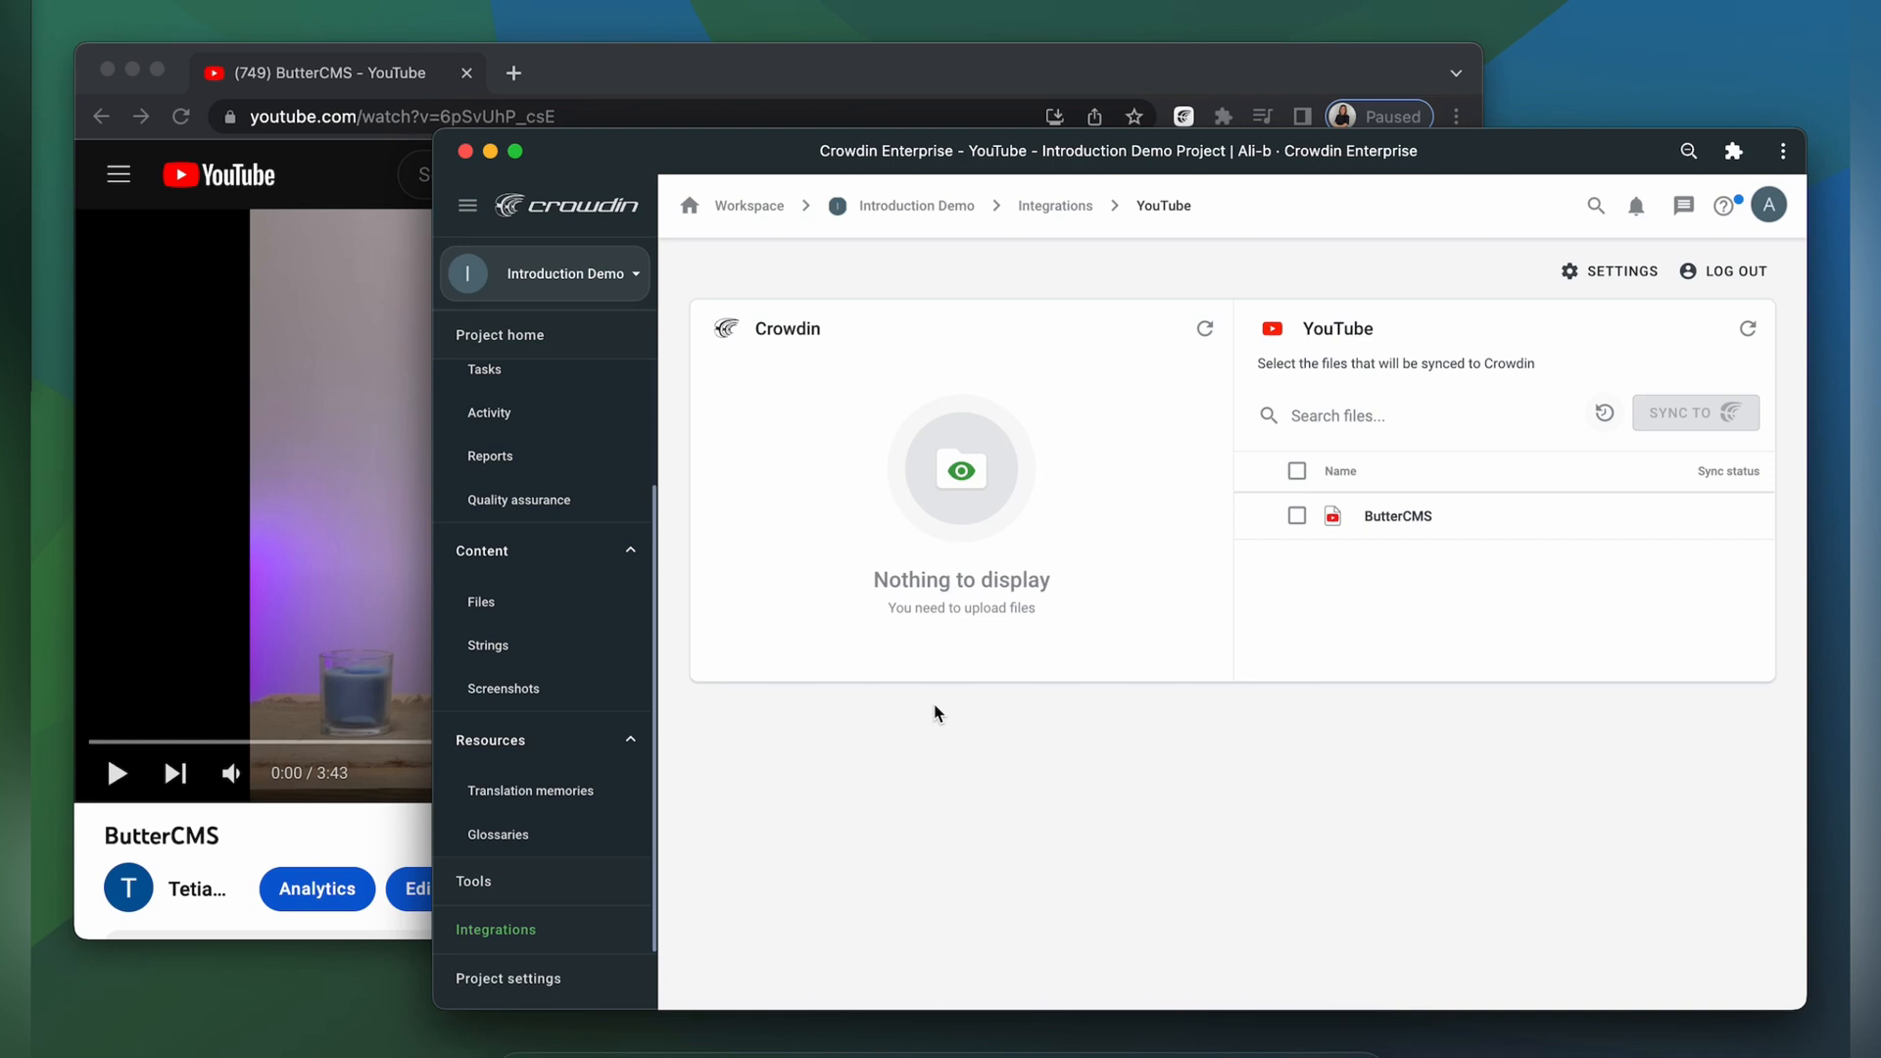
pyautogui.moveTo(1316, 374)
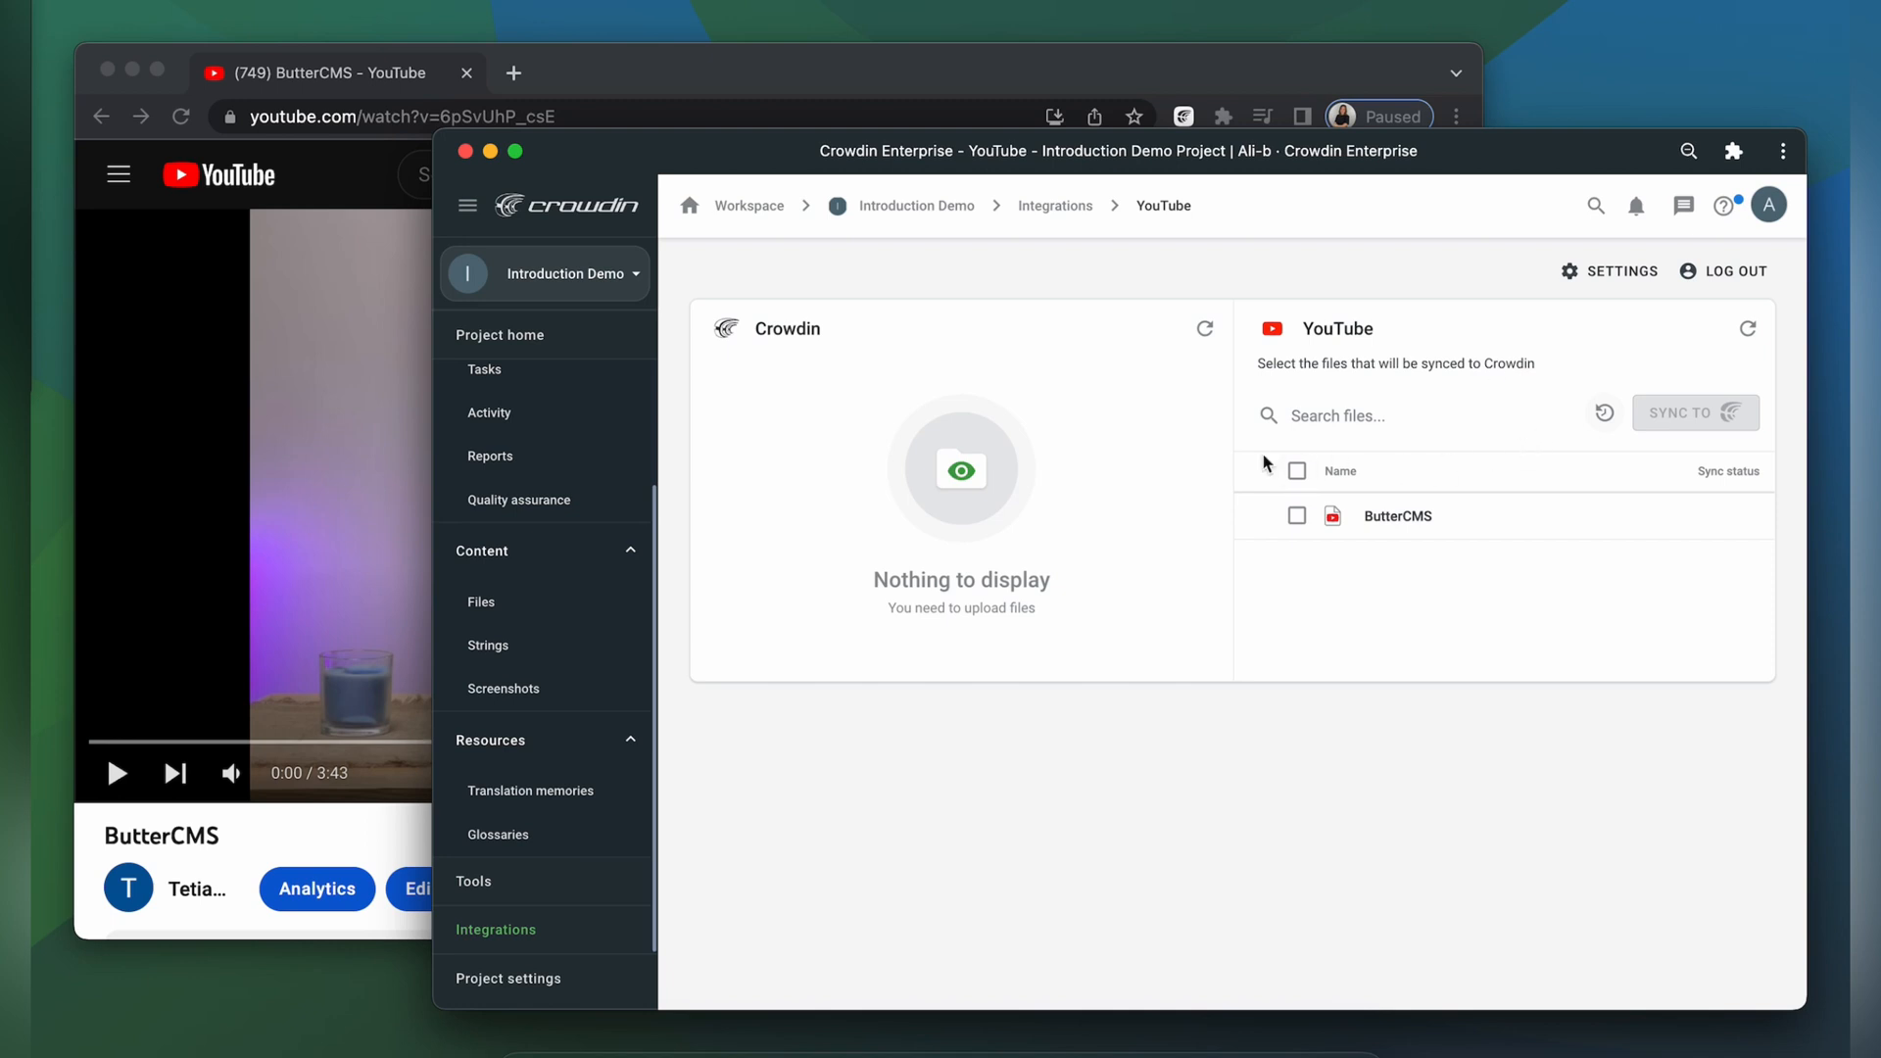
pyautogui.moveTo(1239, 557)
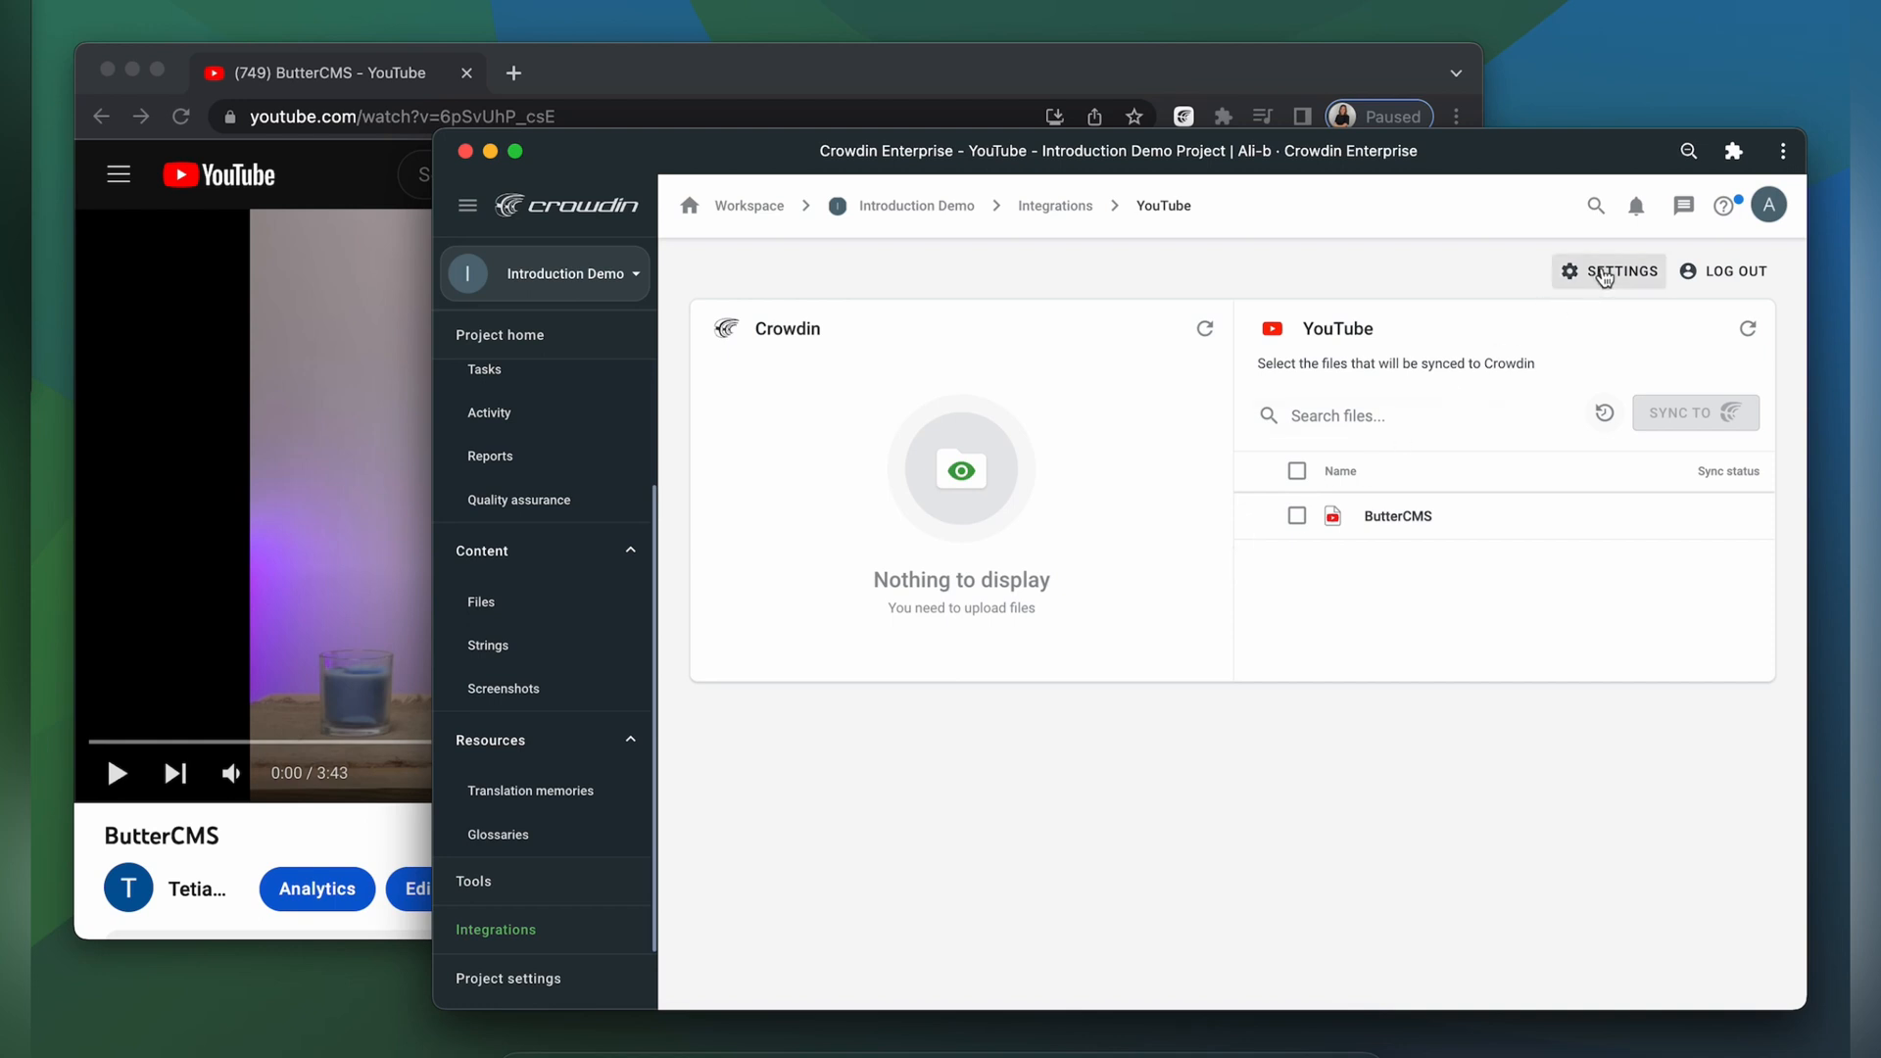
# - Choose English (en) as source language in the integration settings and save
pyautogui.click(1619, 270)
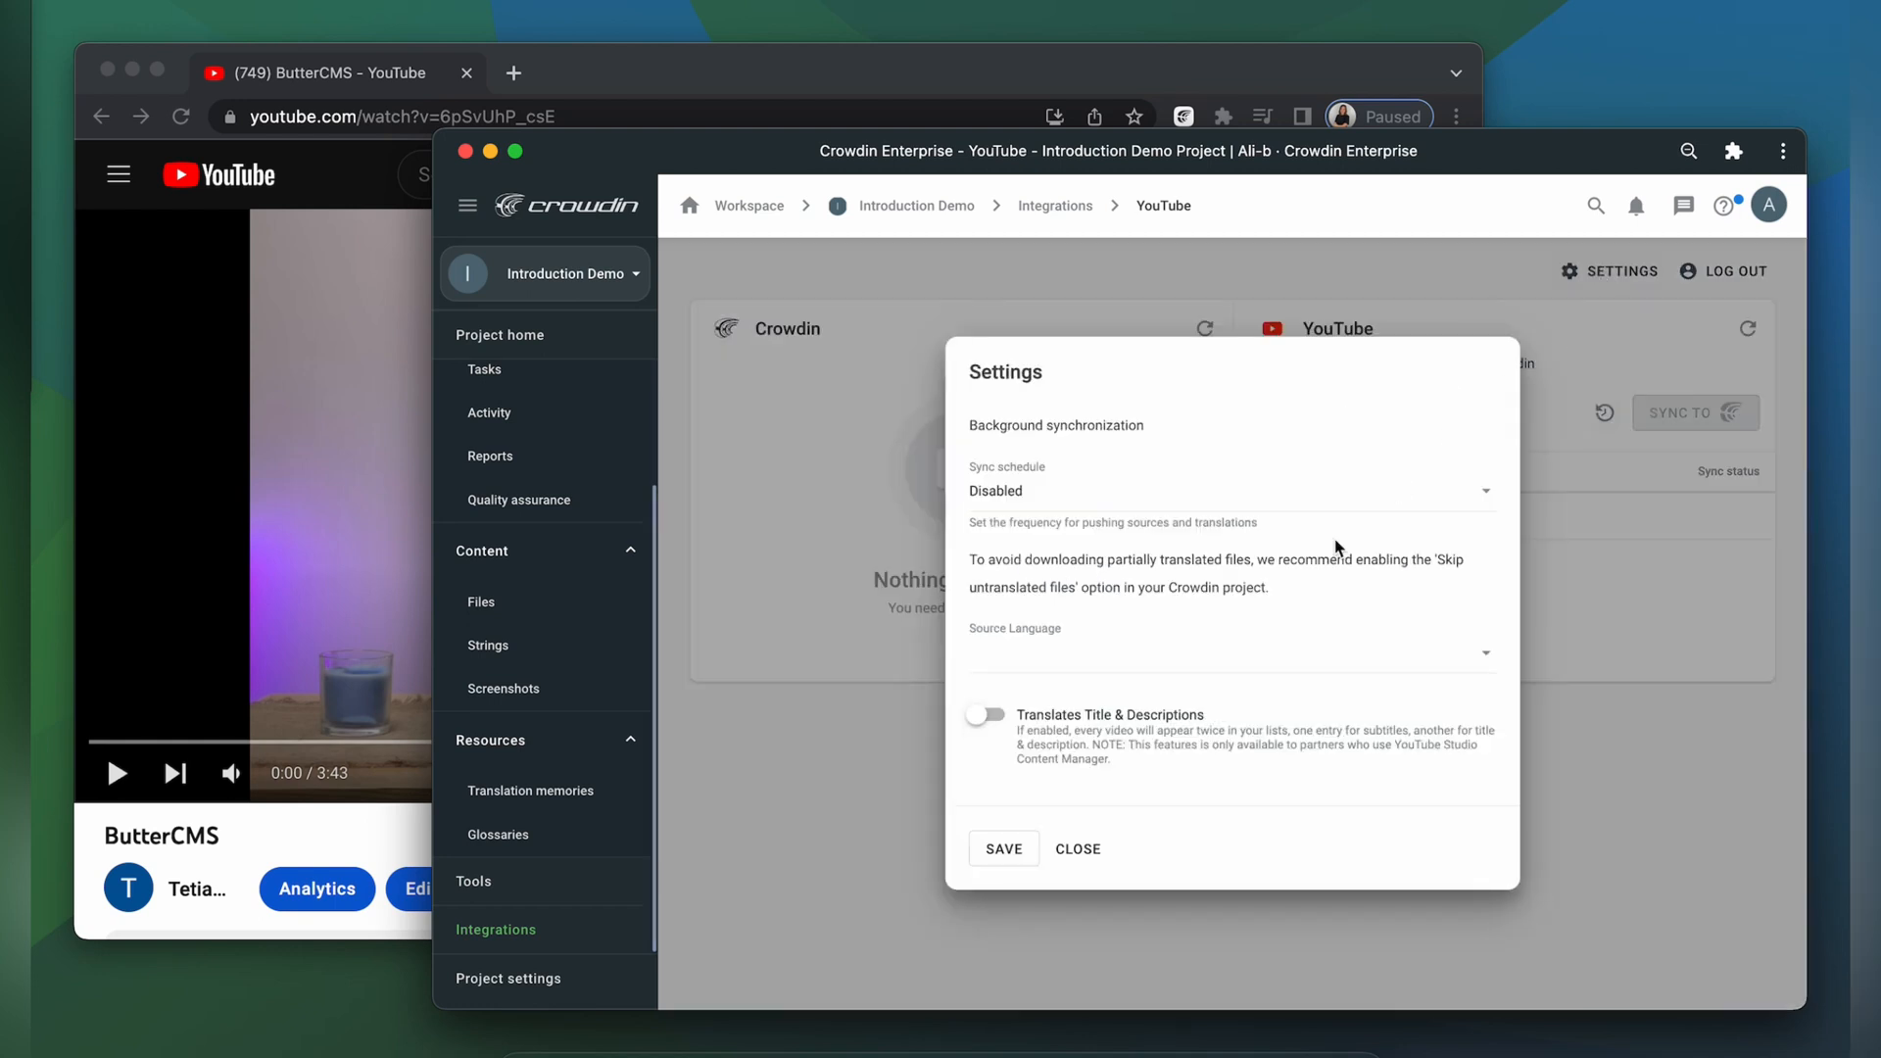
pyautogui.write('eng')
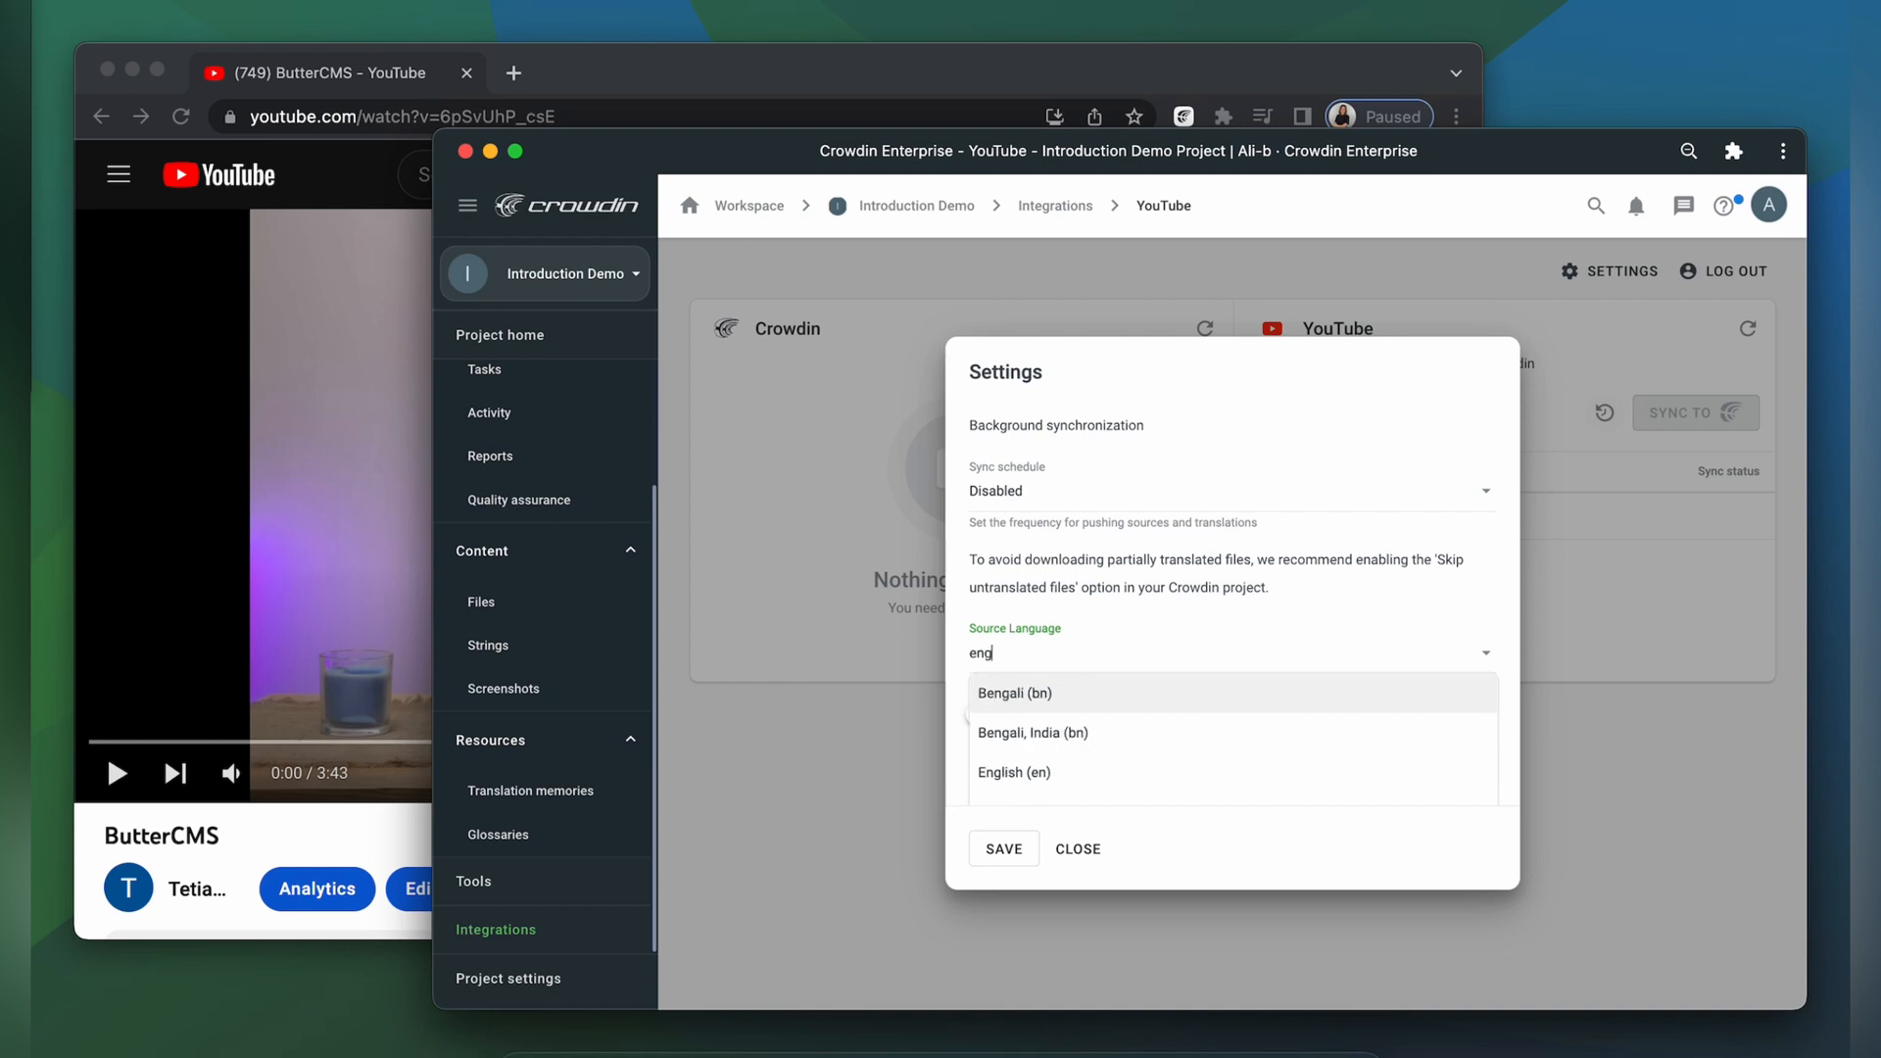
pyautogui.click(1014, 771)
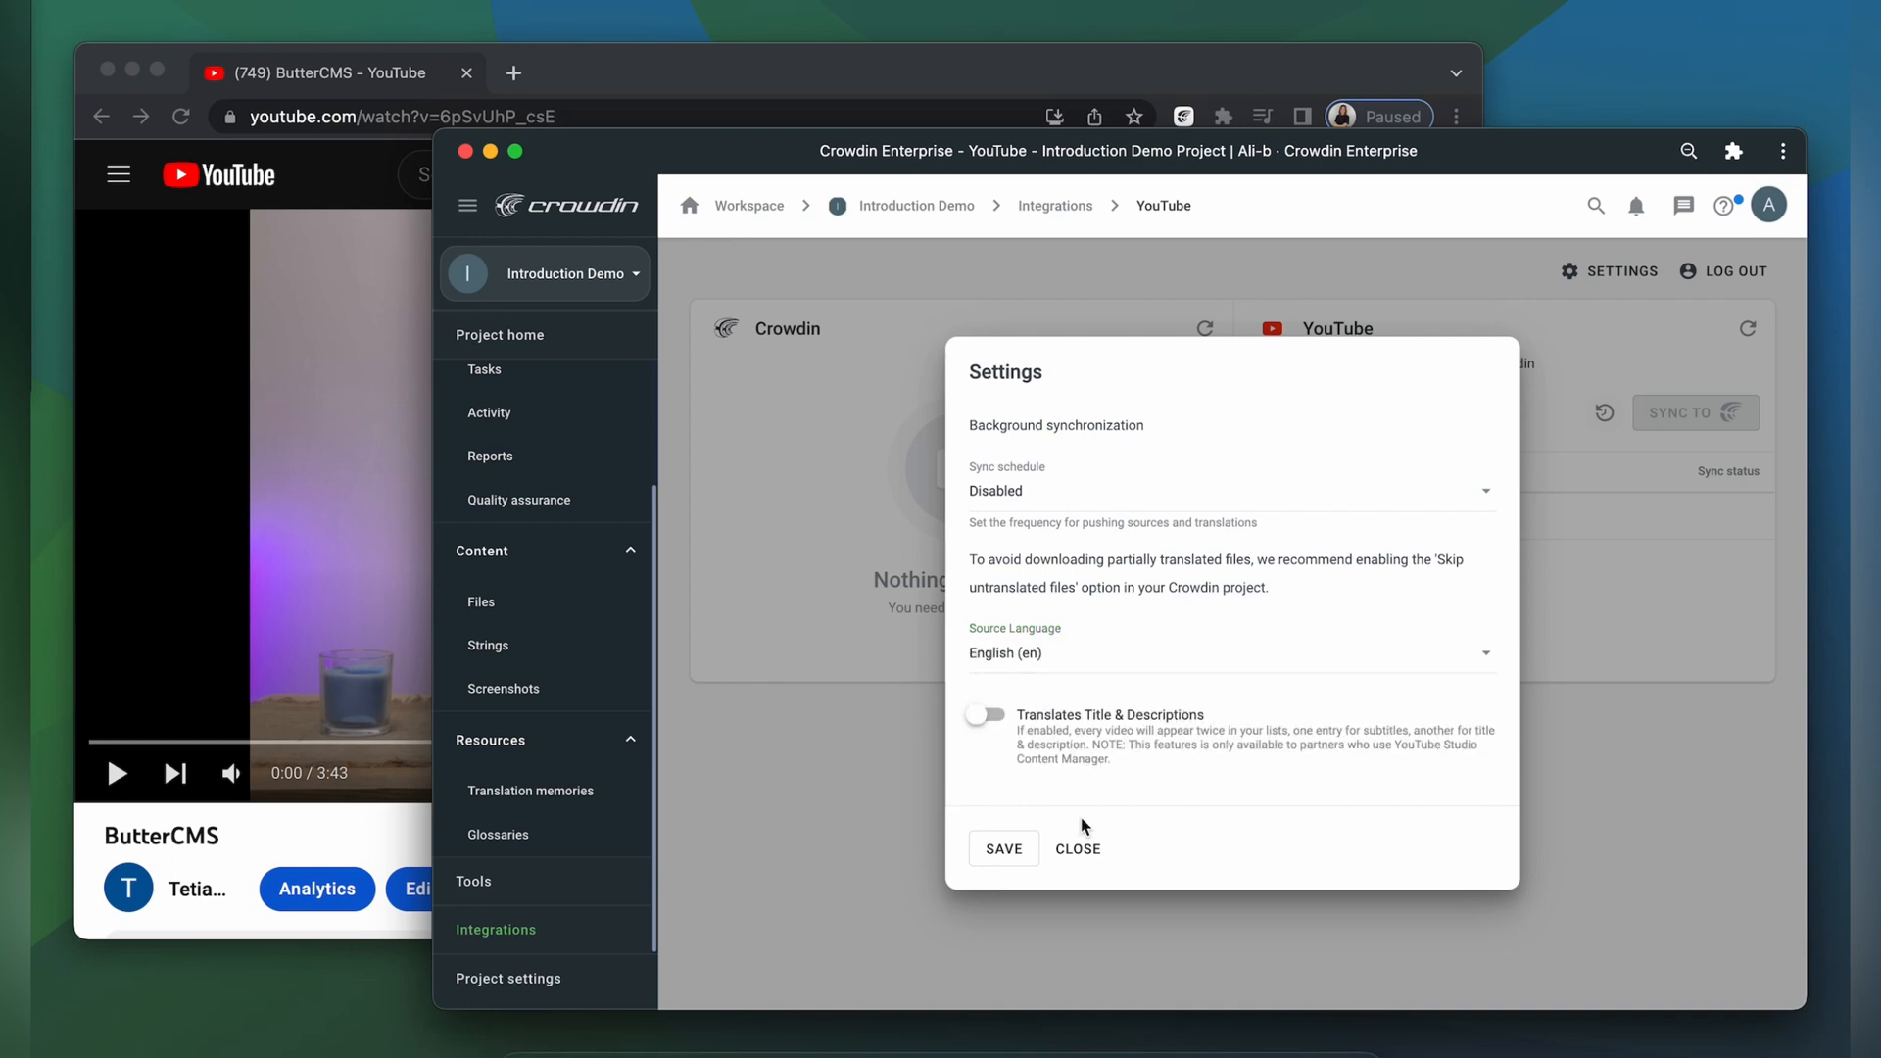
pyautogui.click(1076, 849)
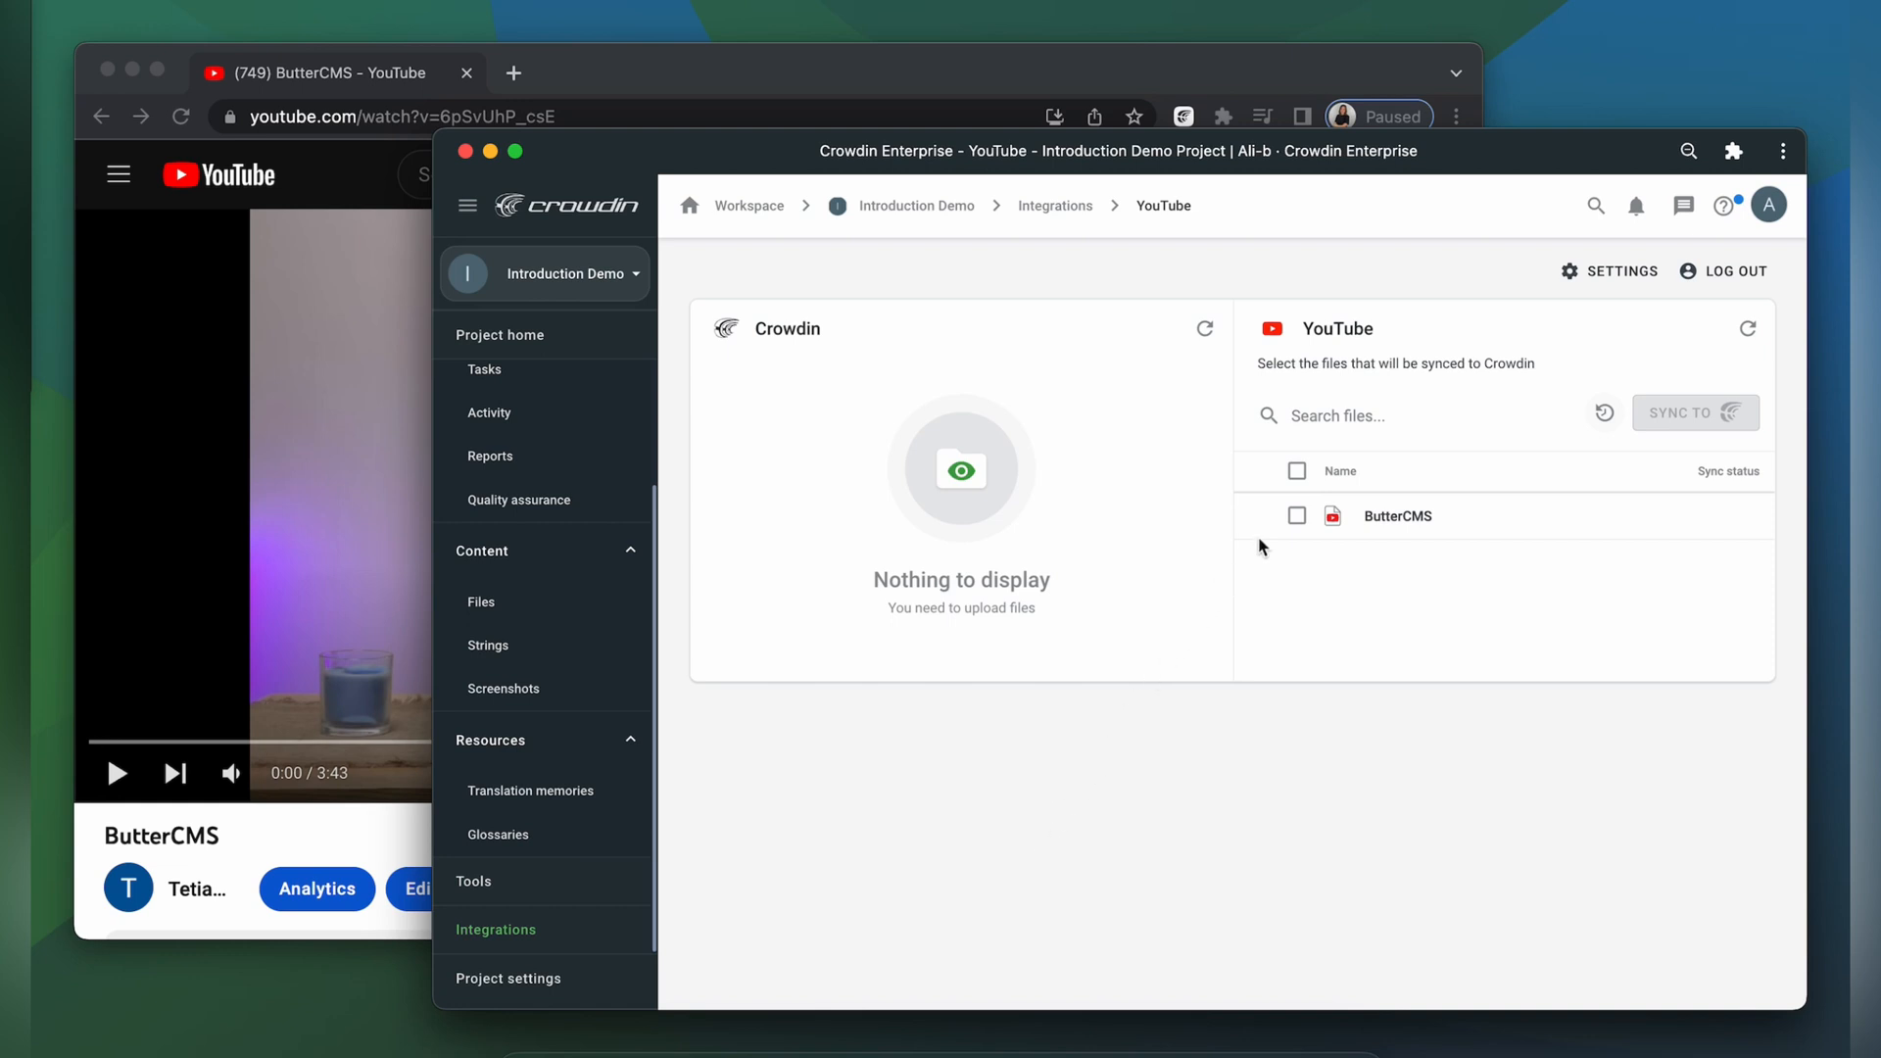
# - Select the ButterCMS video and sync its captions into Crowdin
pyautogui.click(1297, 516)
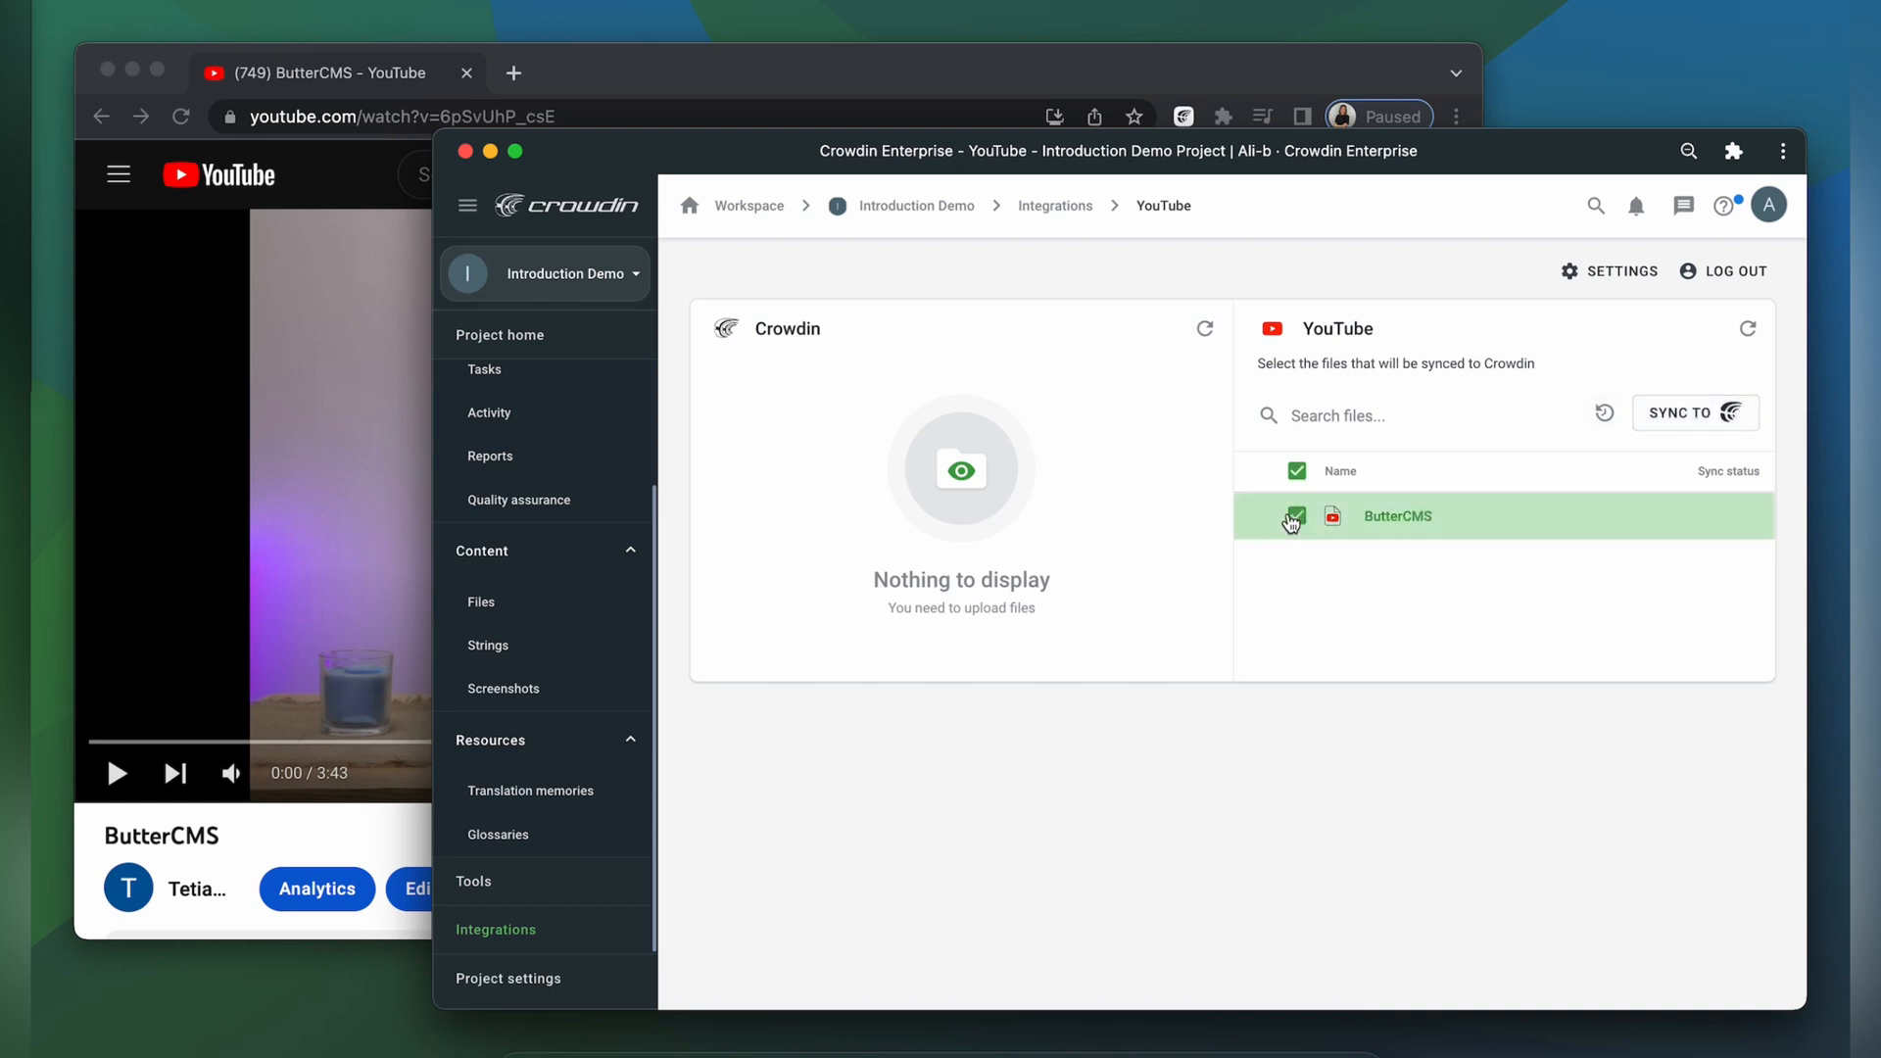
pyautogui.click(1688, 412)
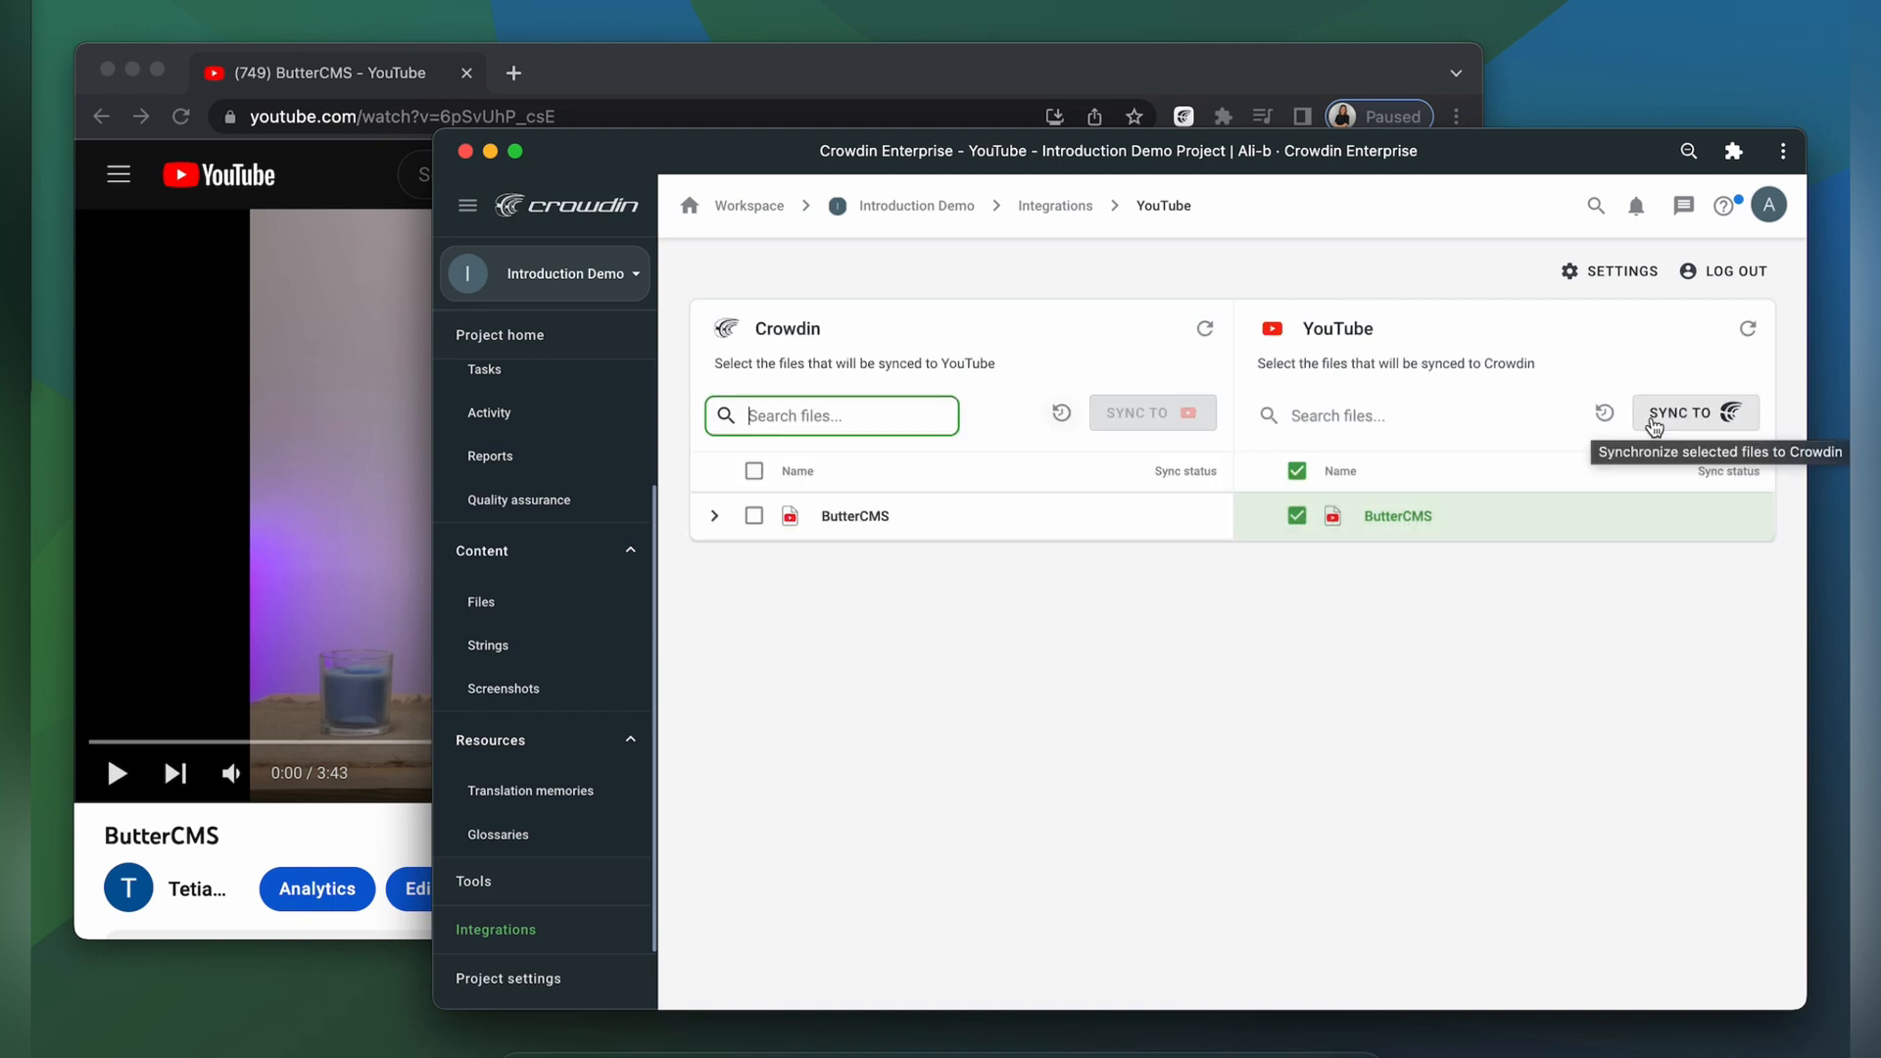
pyautogui.moveTo(1546, 423)
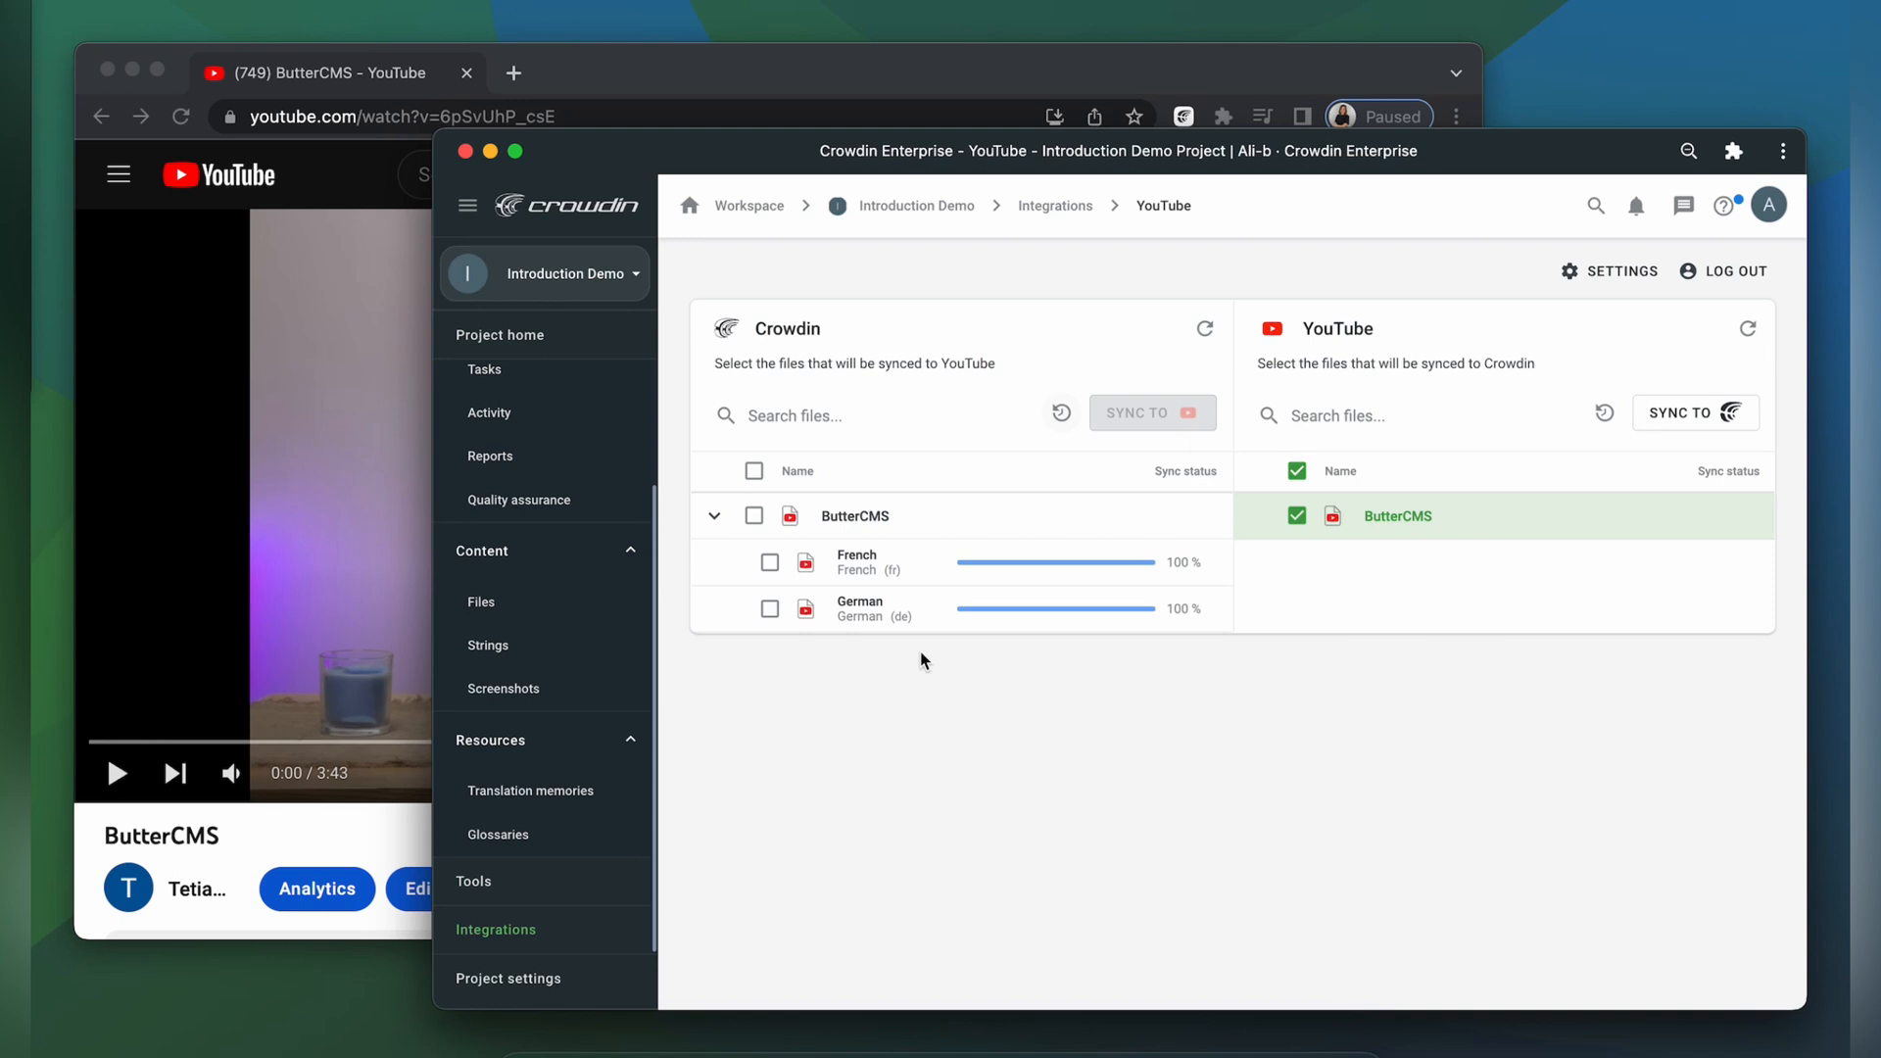
# - Push the French ButterCMS translation to YouTube and check the player's subtitle tracks
pyautogui.click(771, 560)
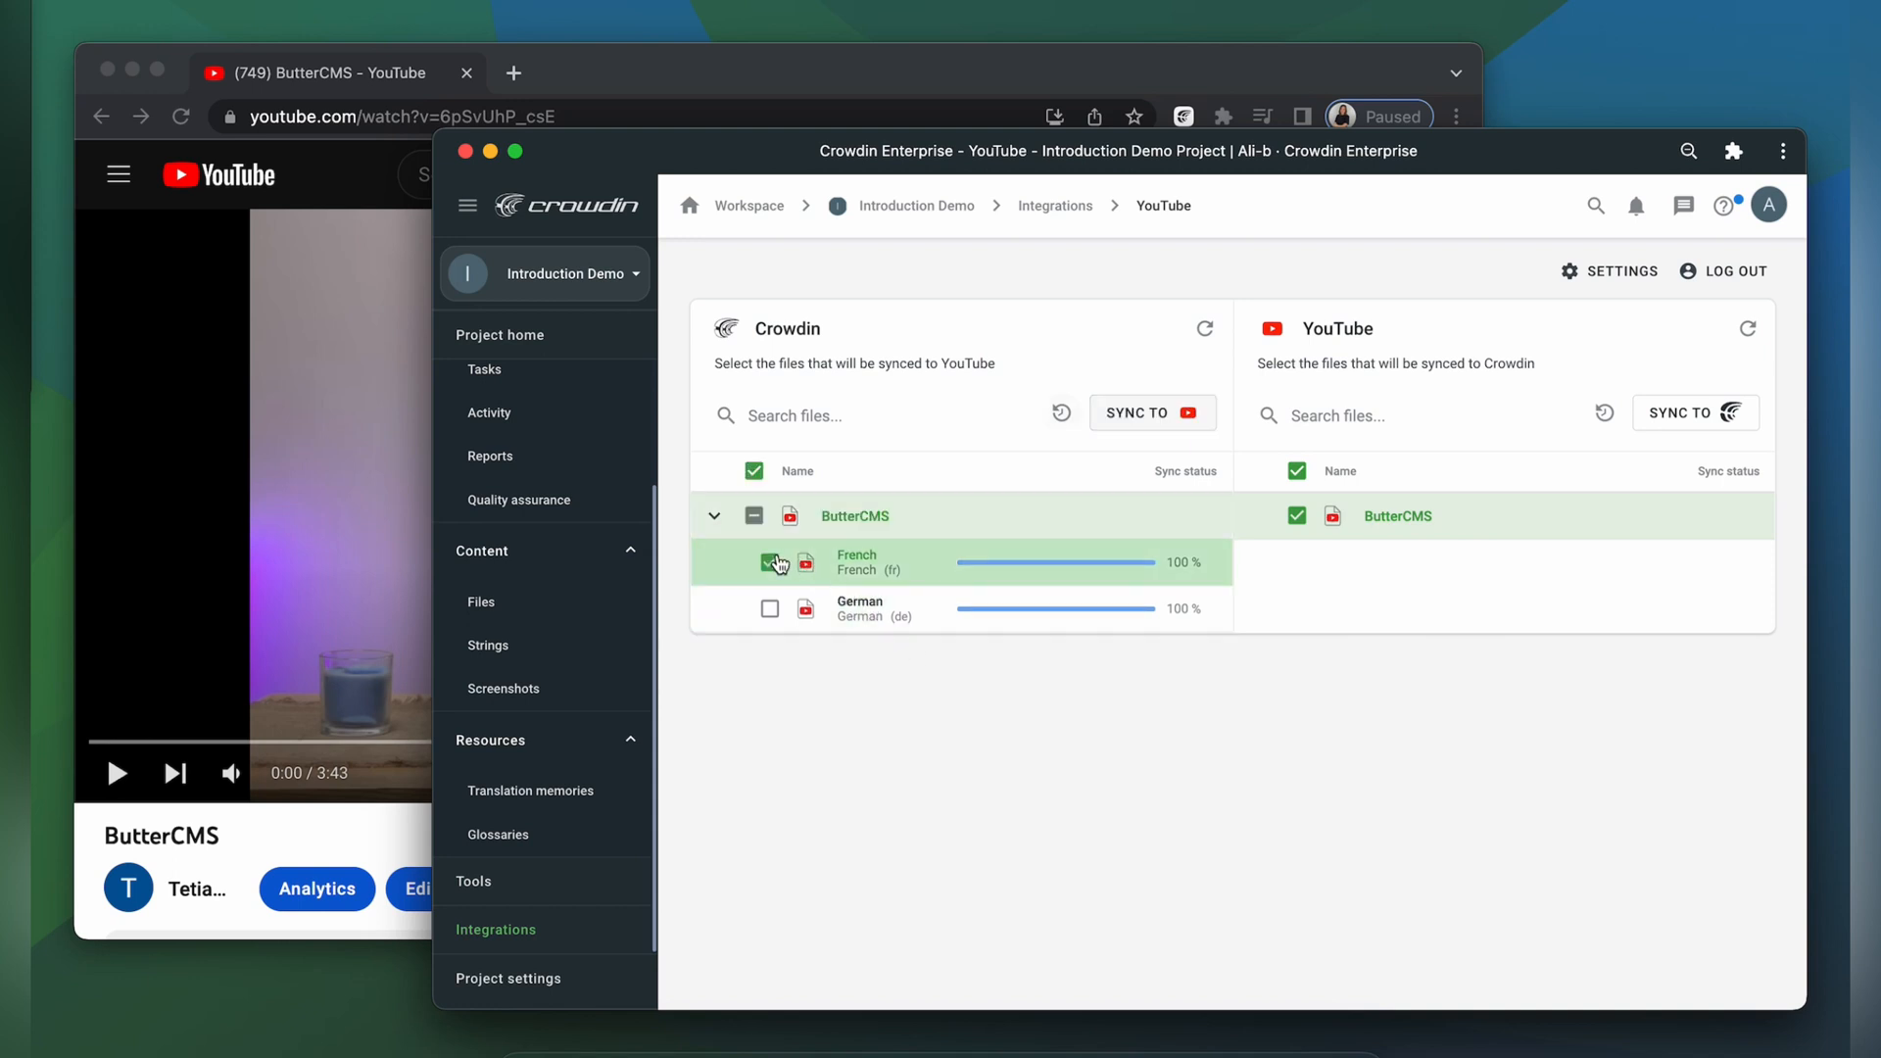
pyautogui.click(770, 562)
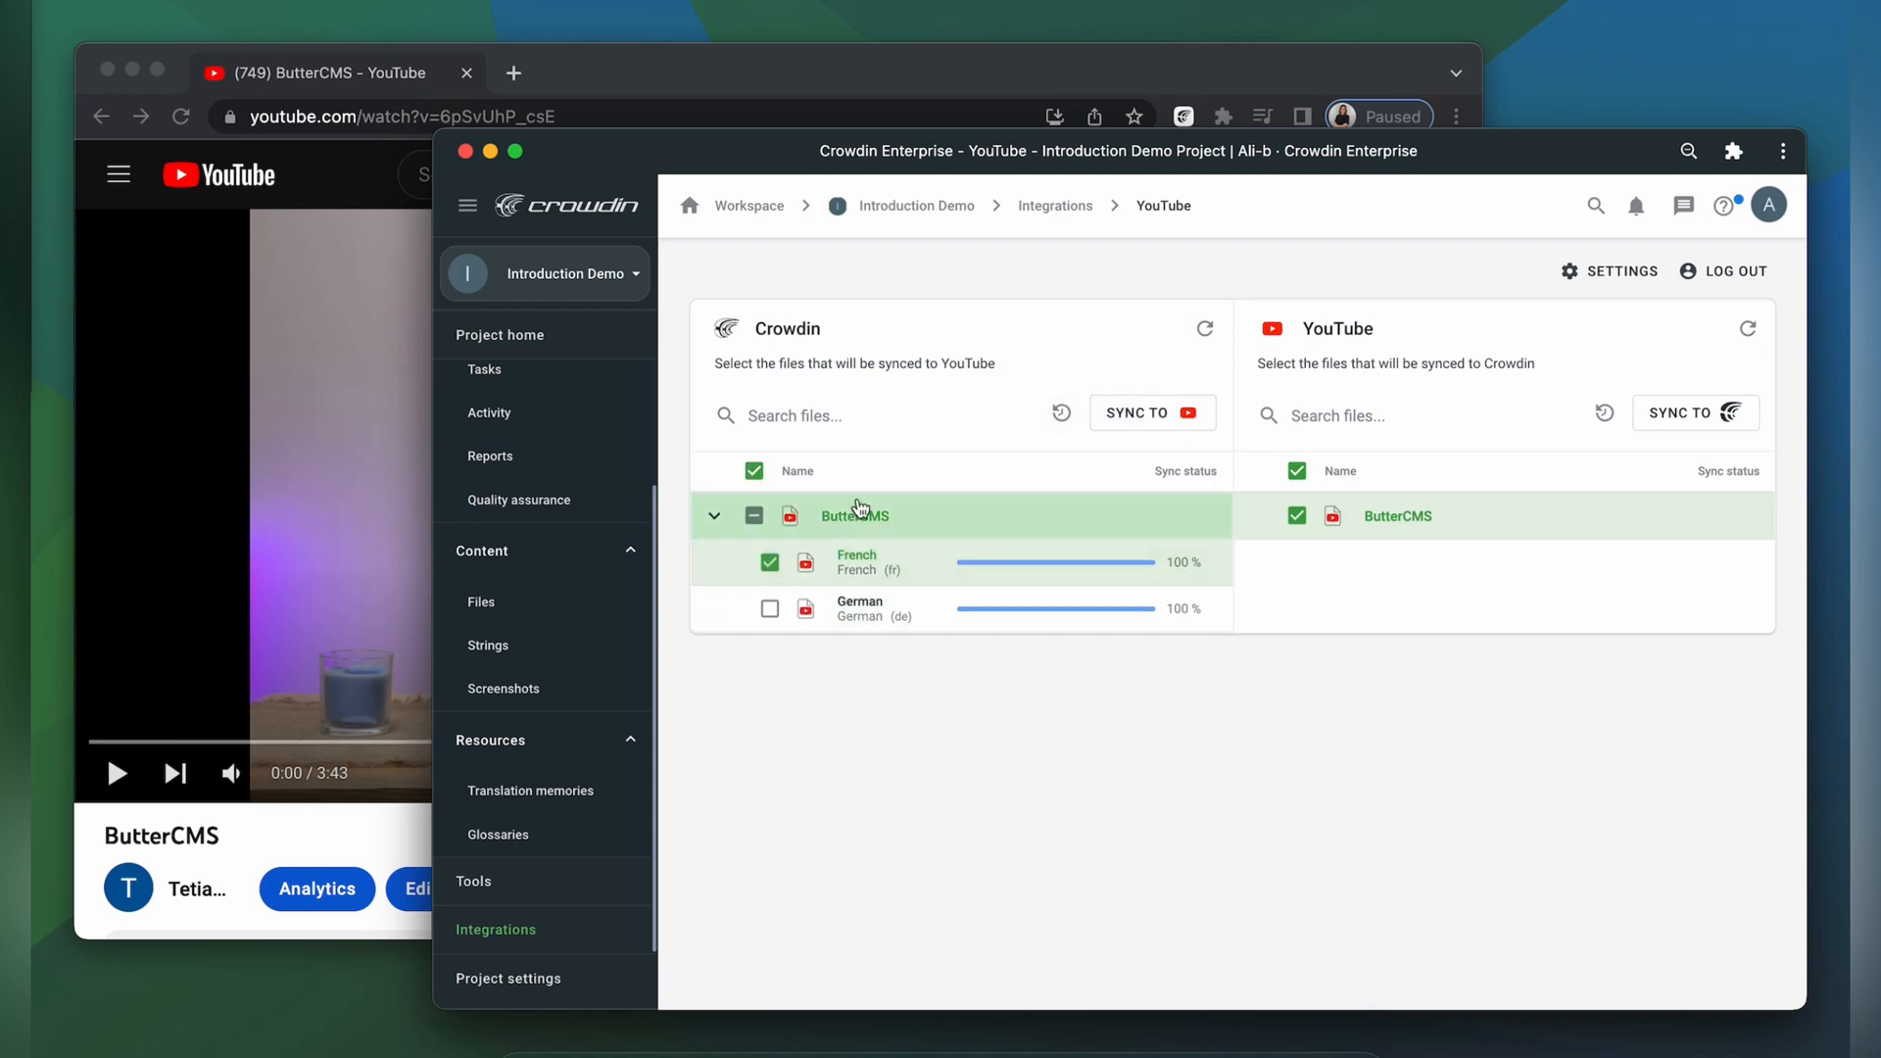
pyautogui.moveTo(1151, 412)
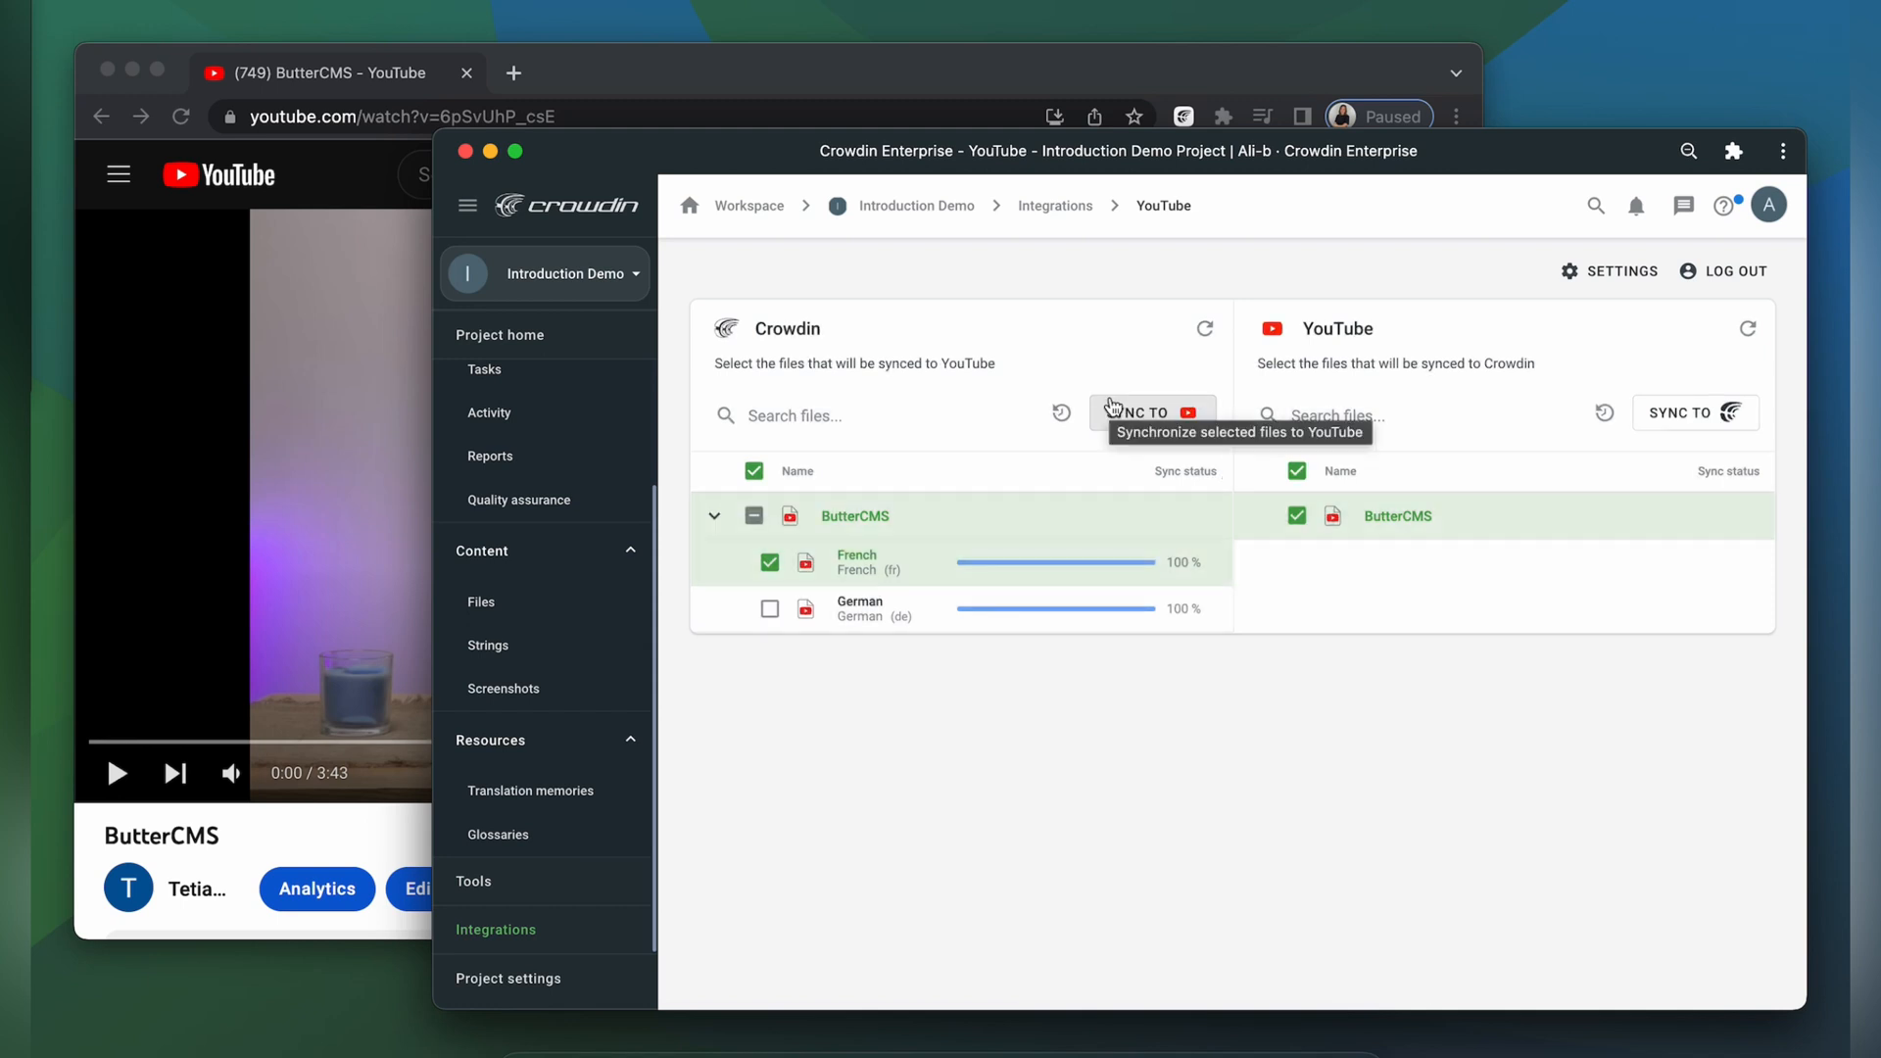
pyautogui.moveTo(433, 379)
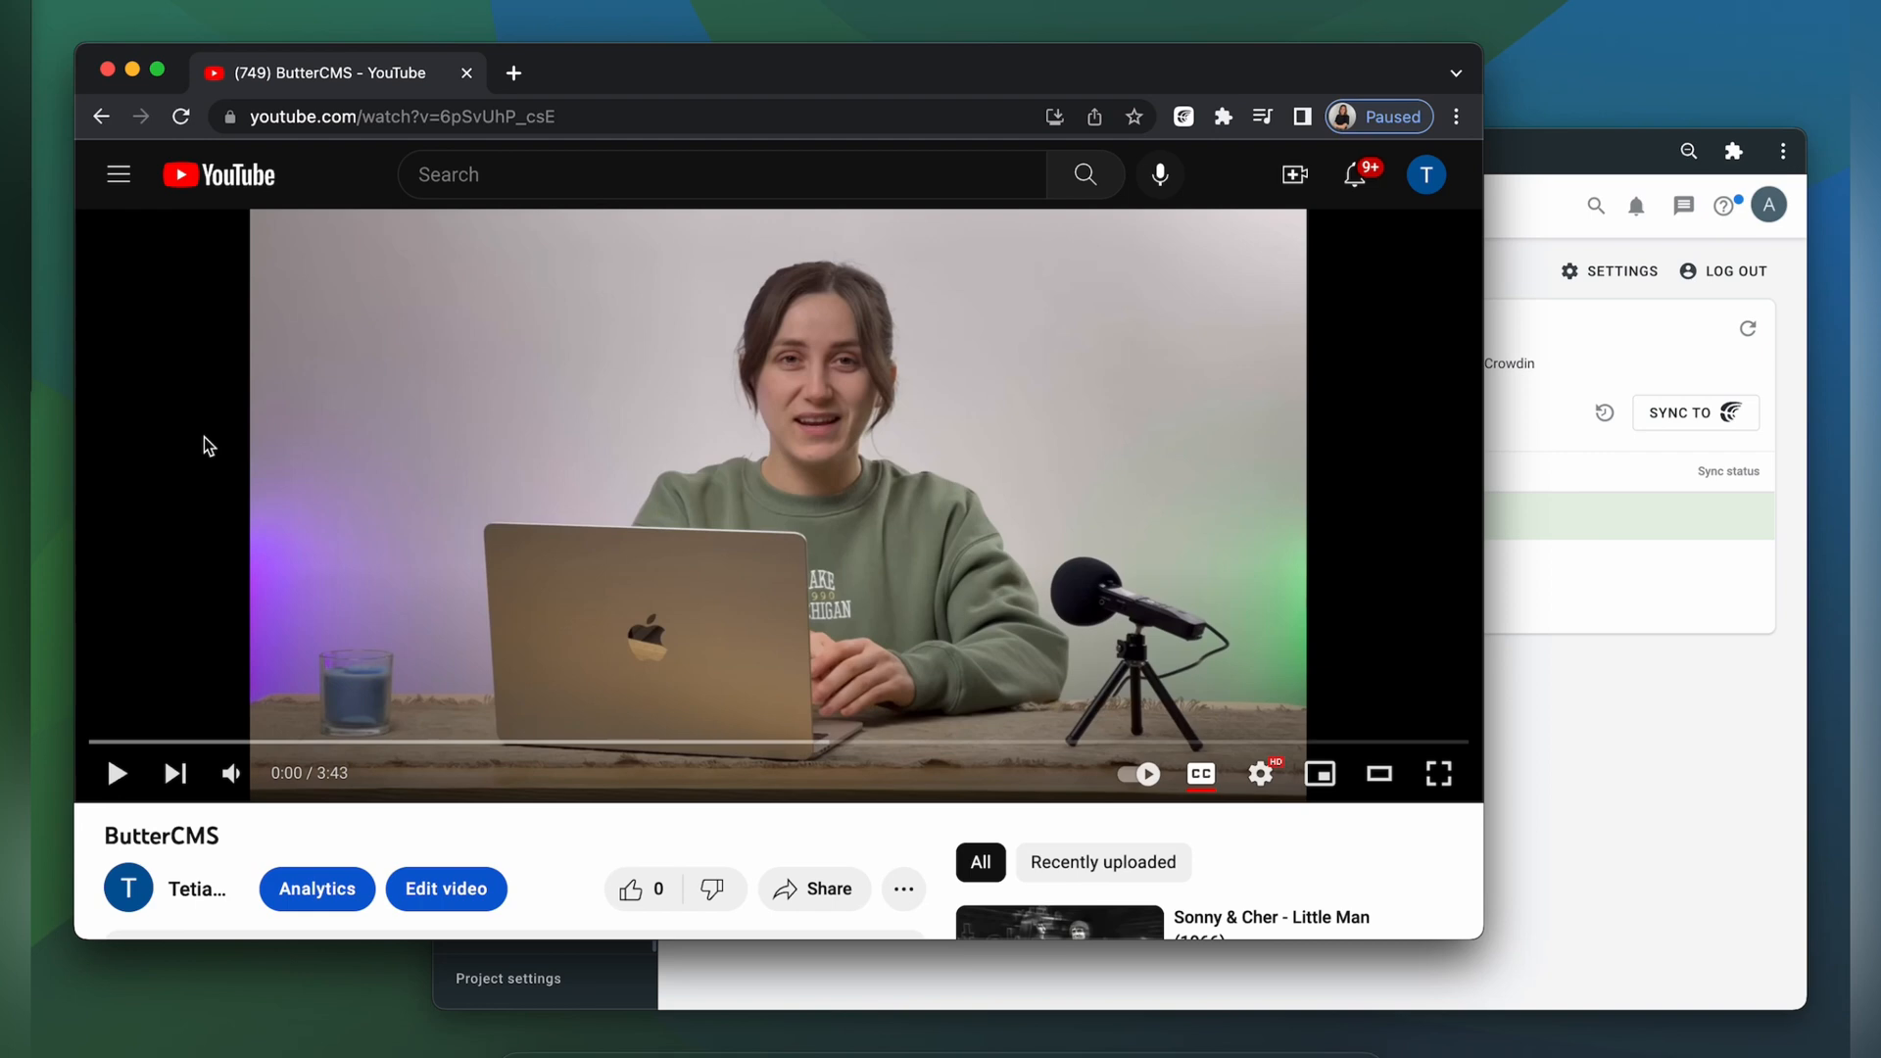
pyautogui.click(1261, 774)
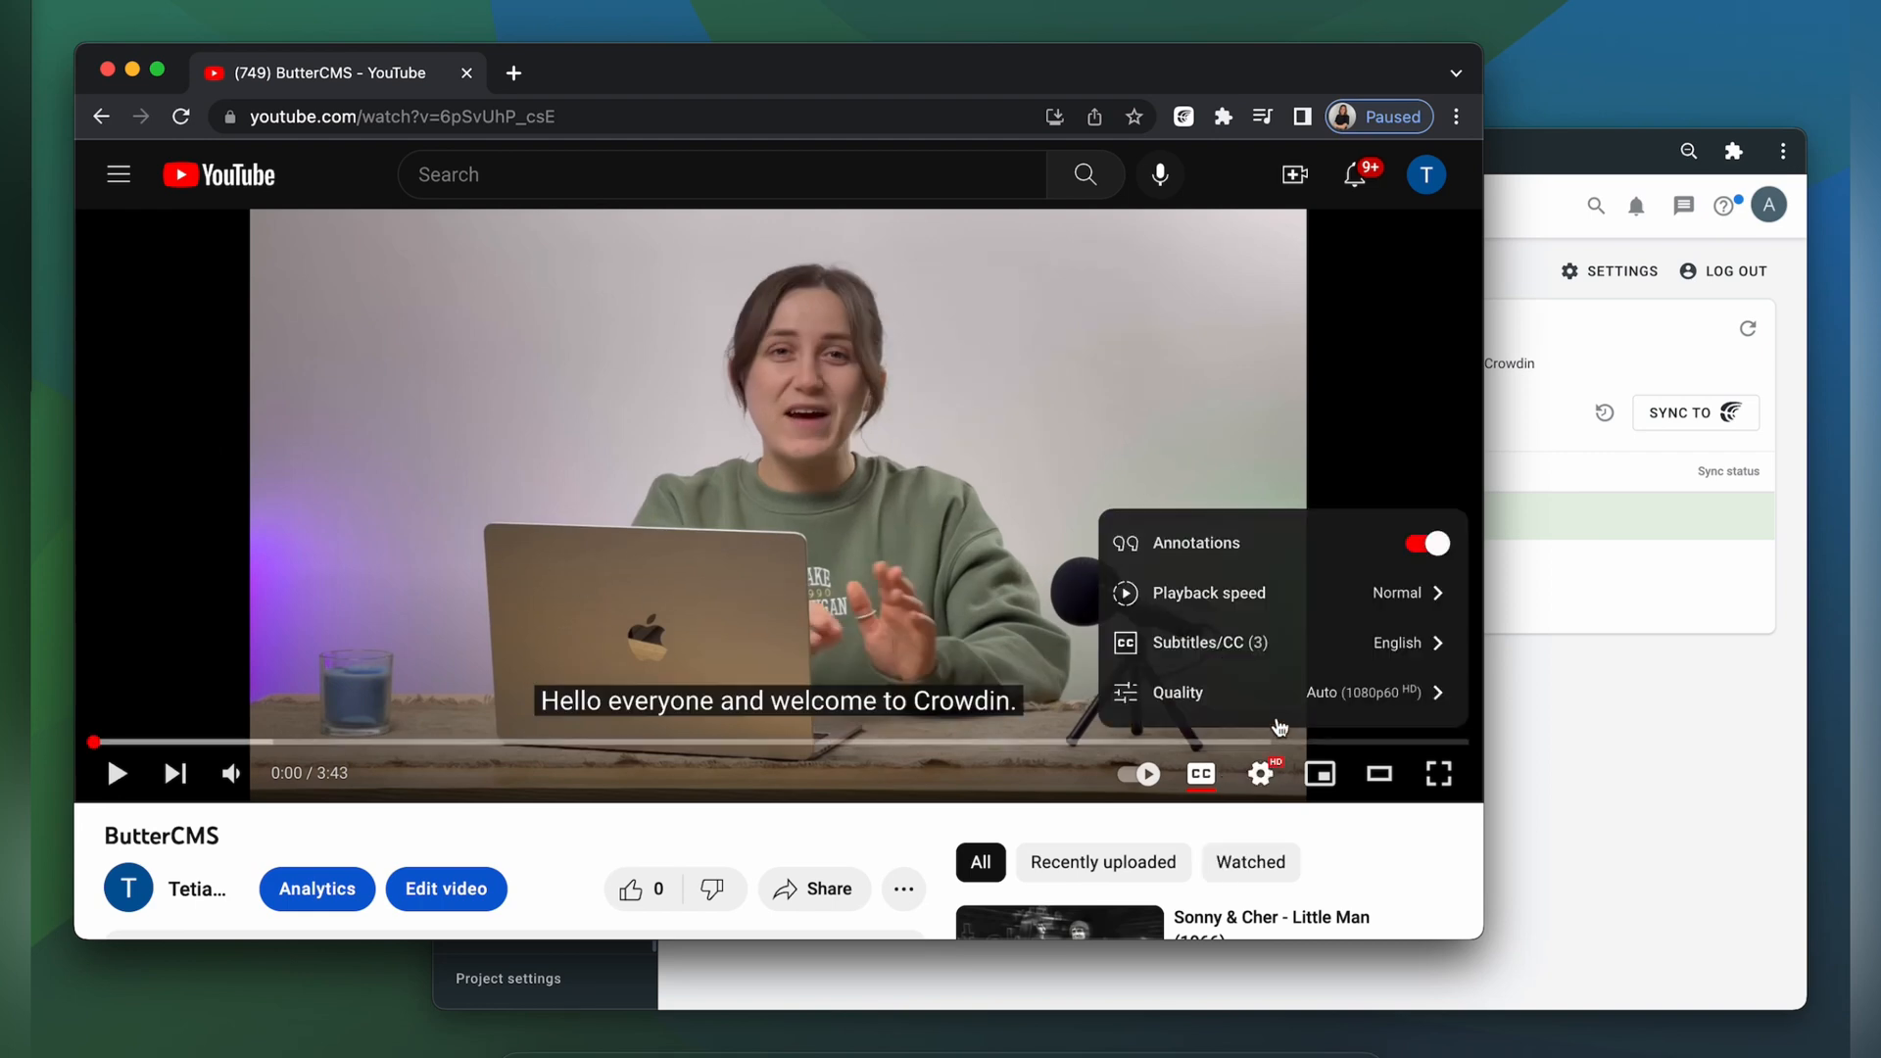